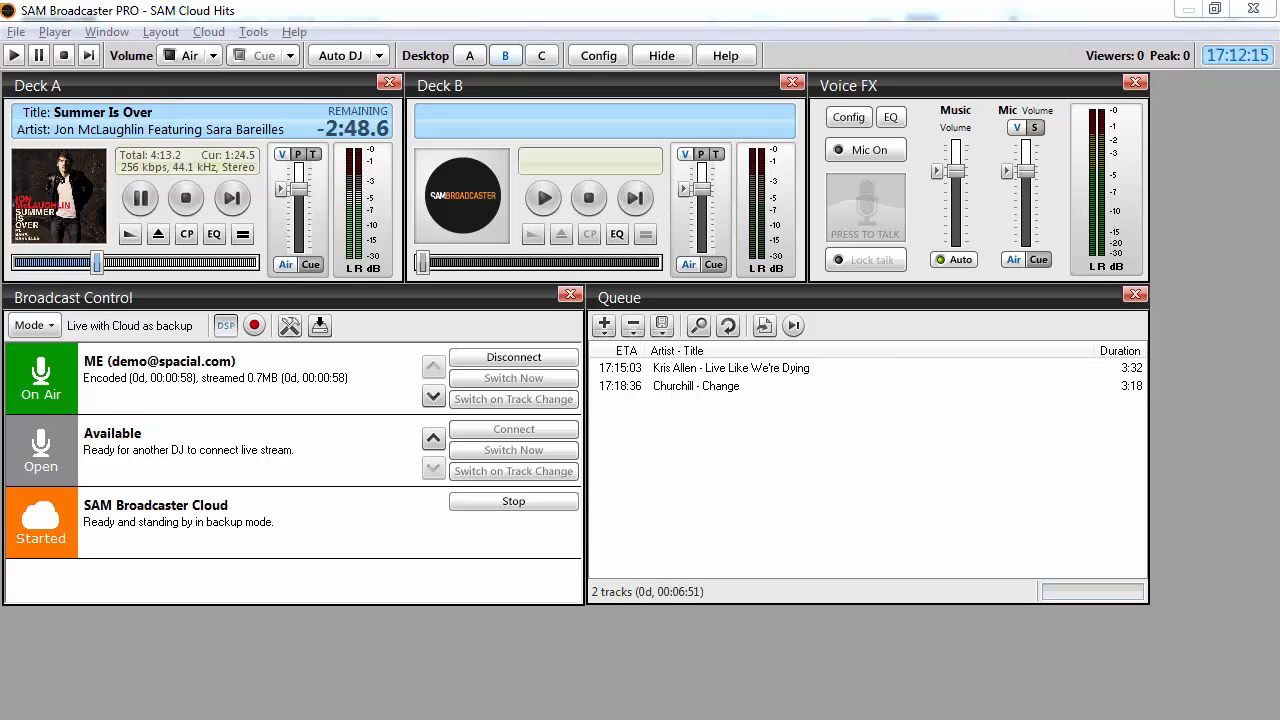
Show the Desktop C encoders and statistic relays workspace, selecting the WMA9, aacPlus and MP3 encoders in turn.
click(208, 32)
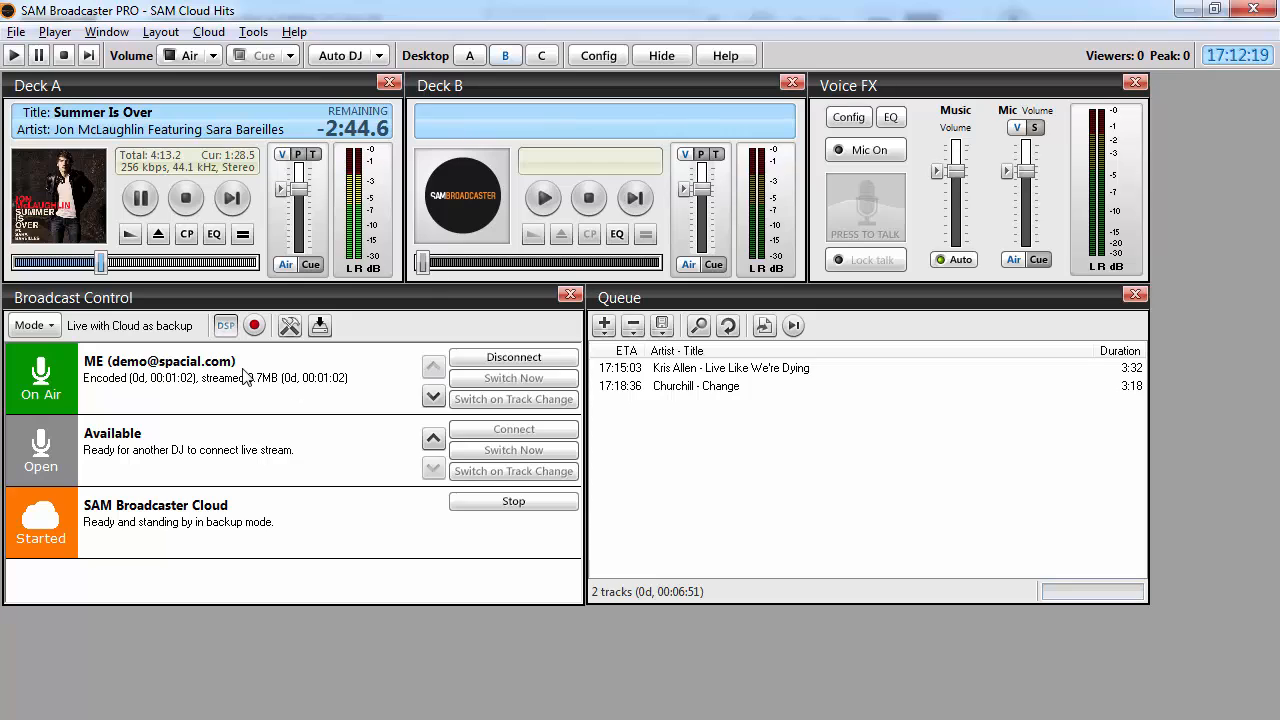
mouse_move(292, 400)
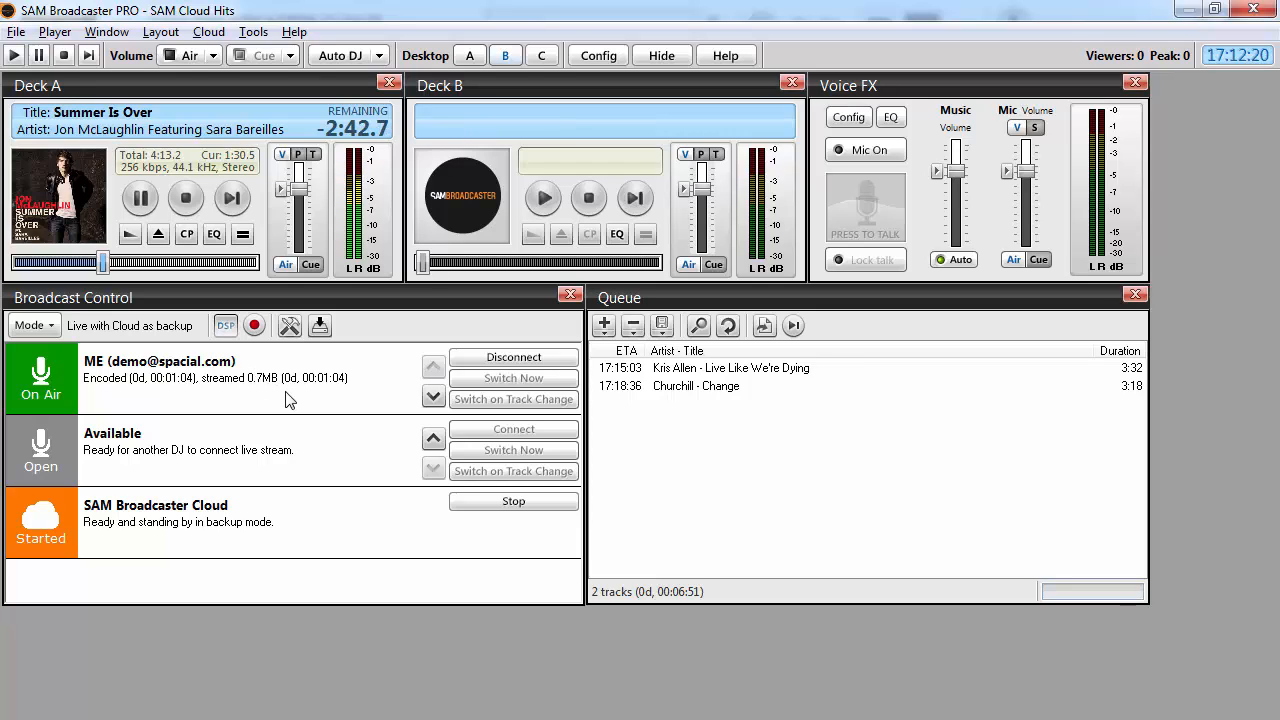
mouse_move(292, 400)
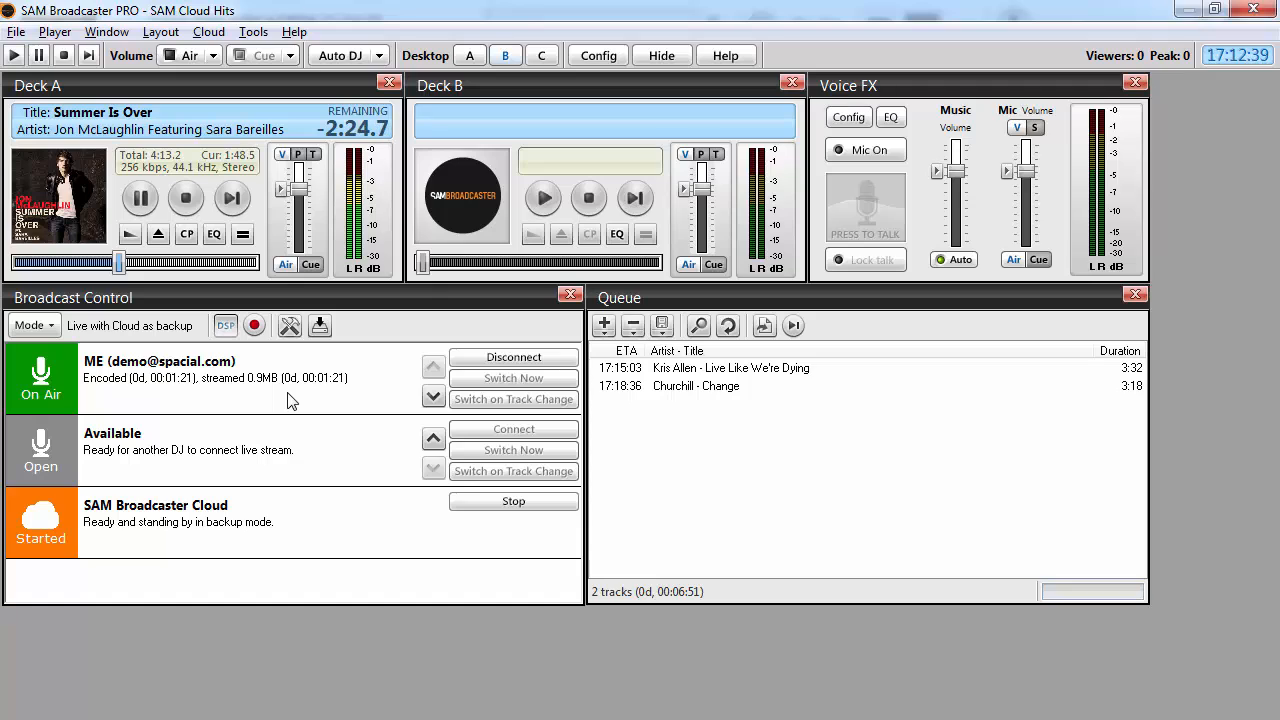
mouse_move(292, 400)
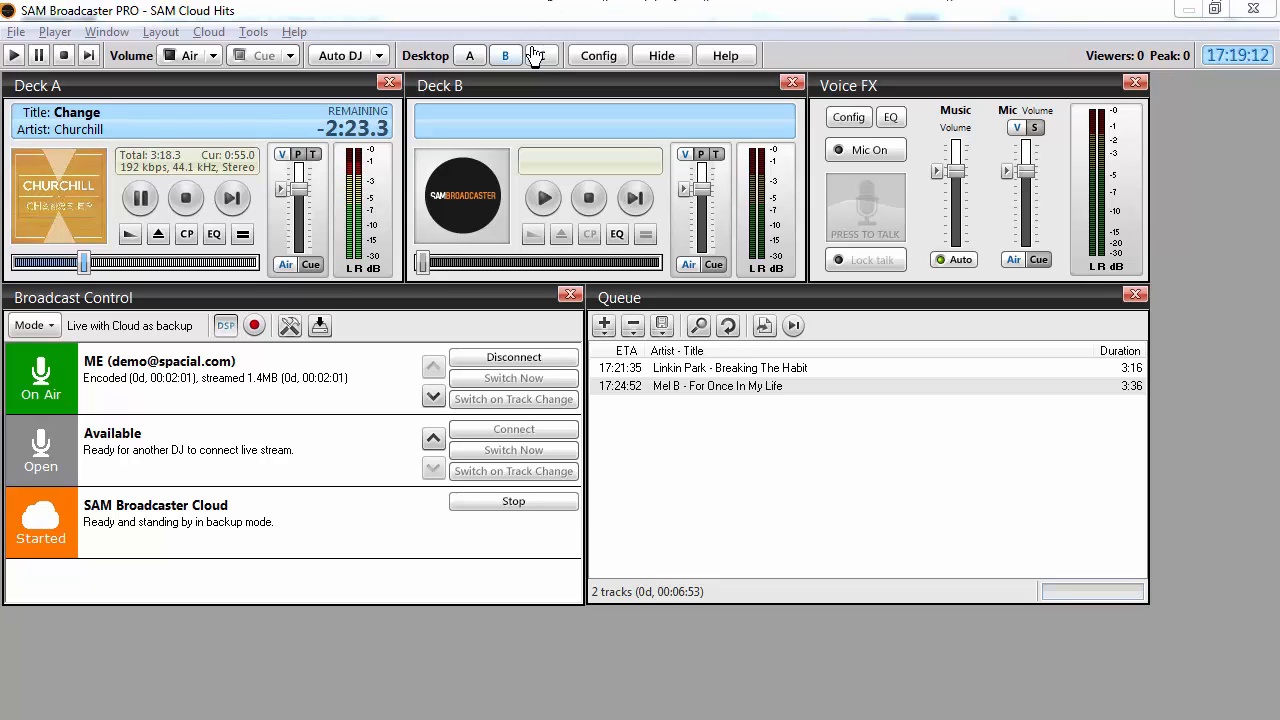
click(540, 56)
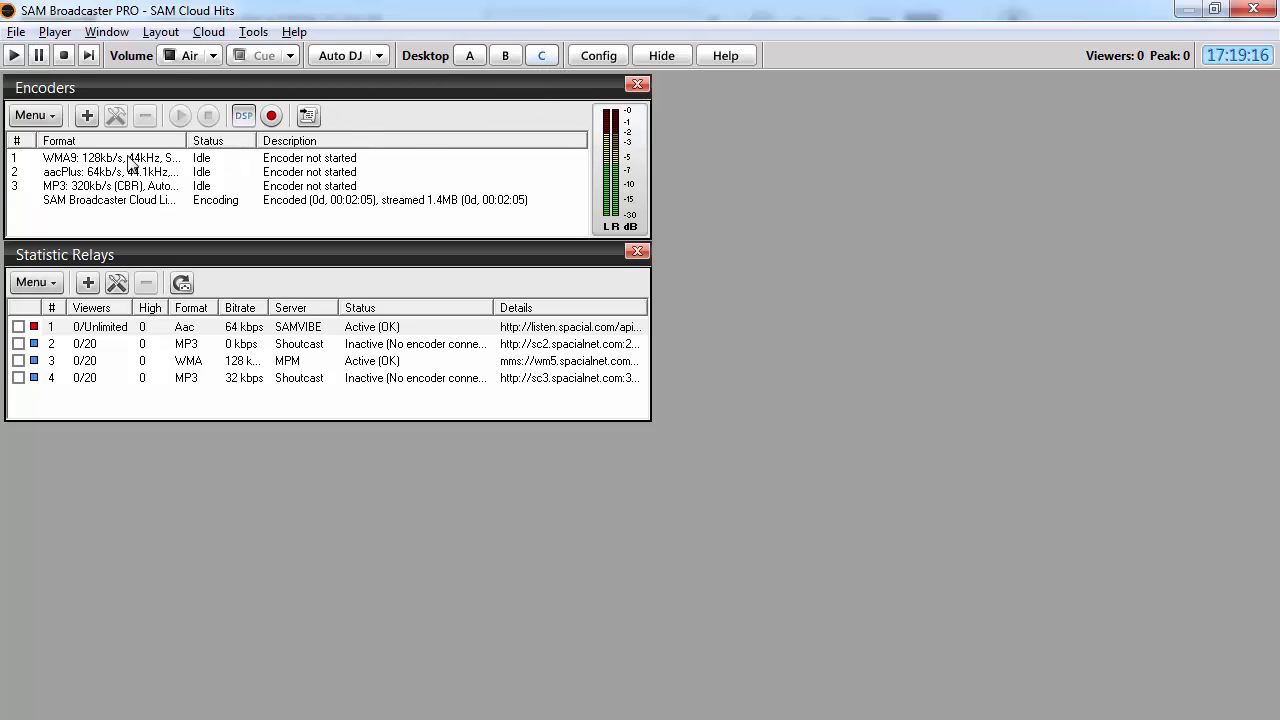
click(110, 158)
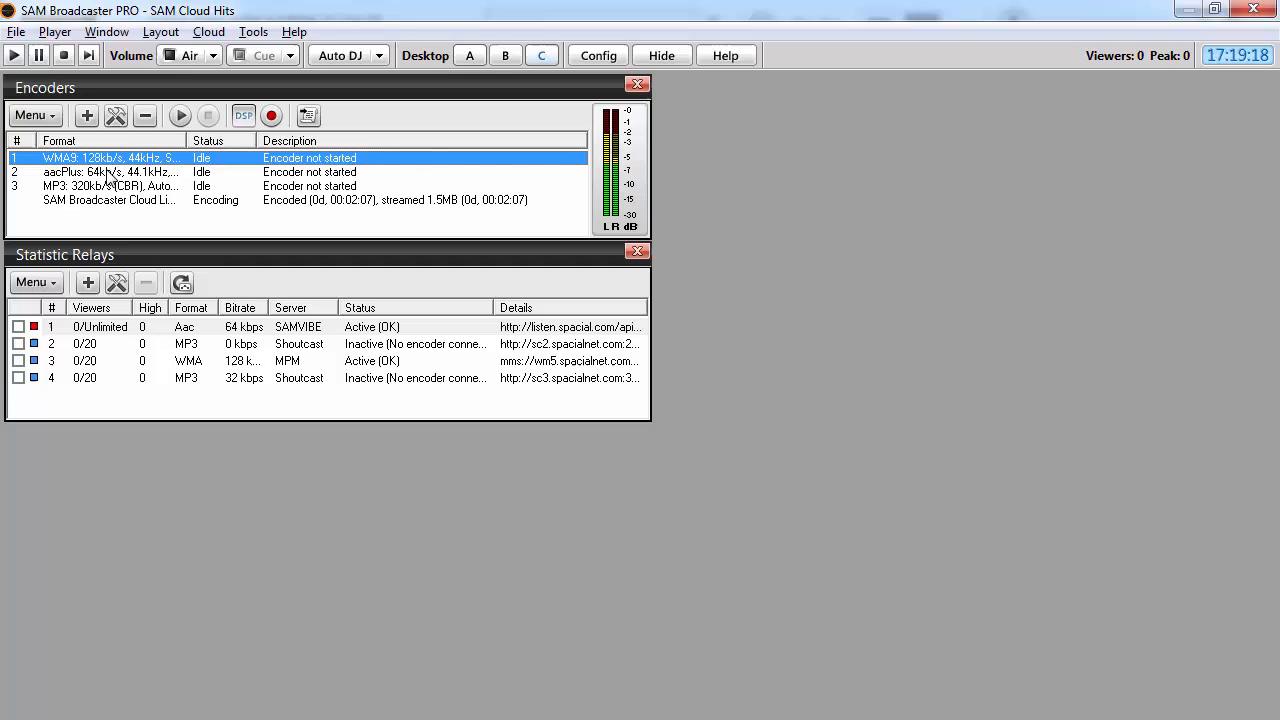
click(110, 172)
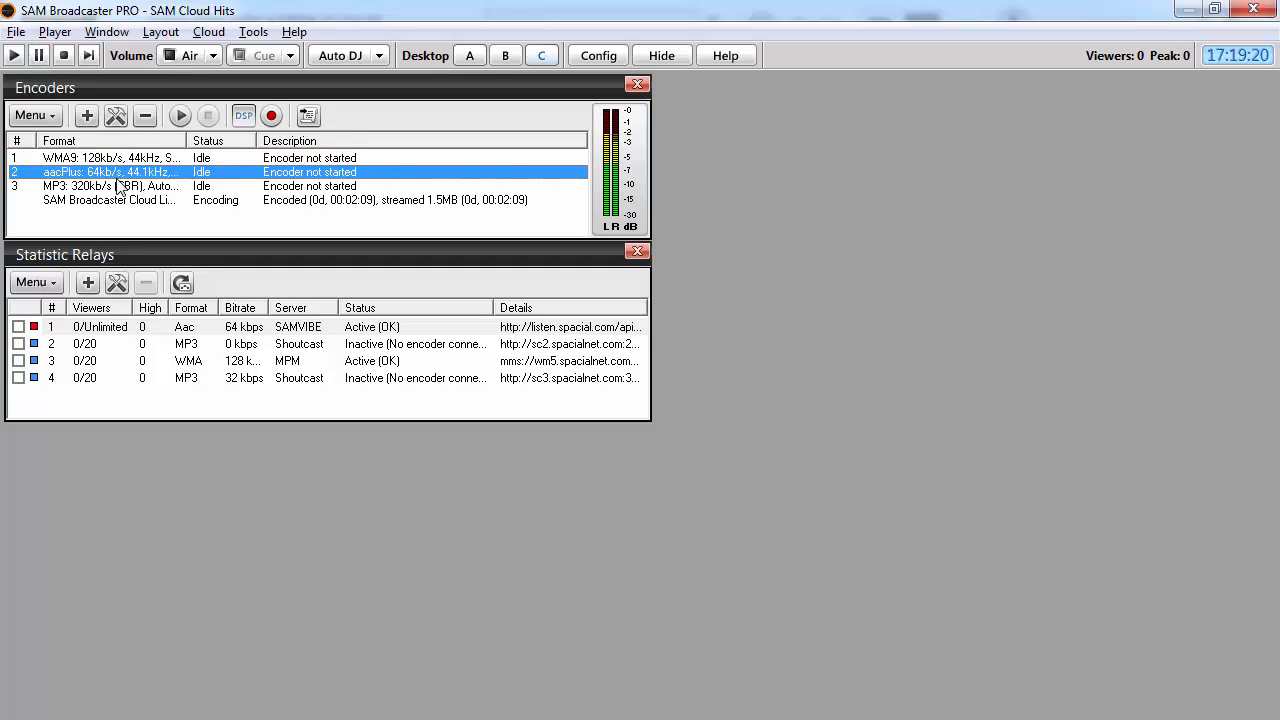
click(110, 186)
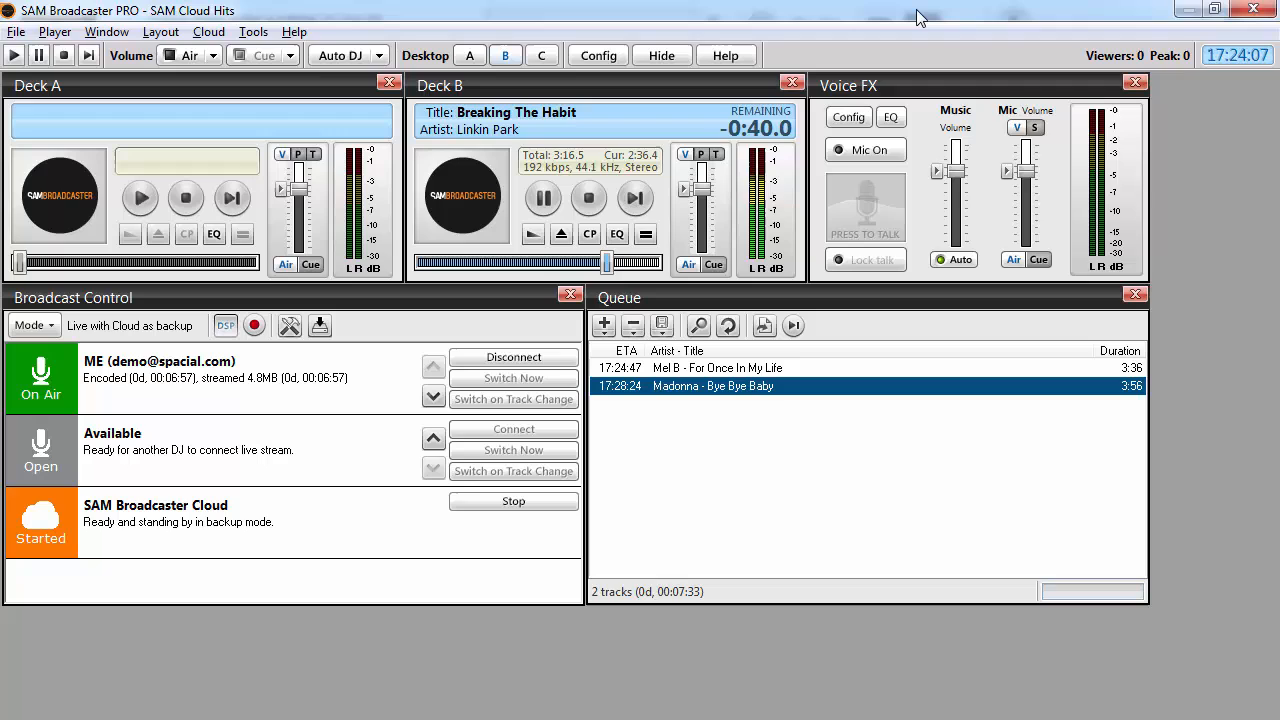
mouse_move(1020, 20)
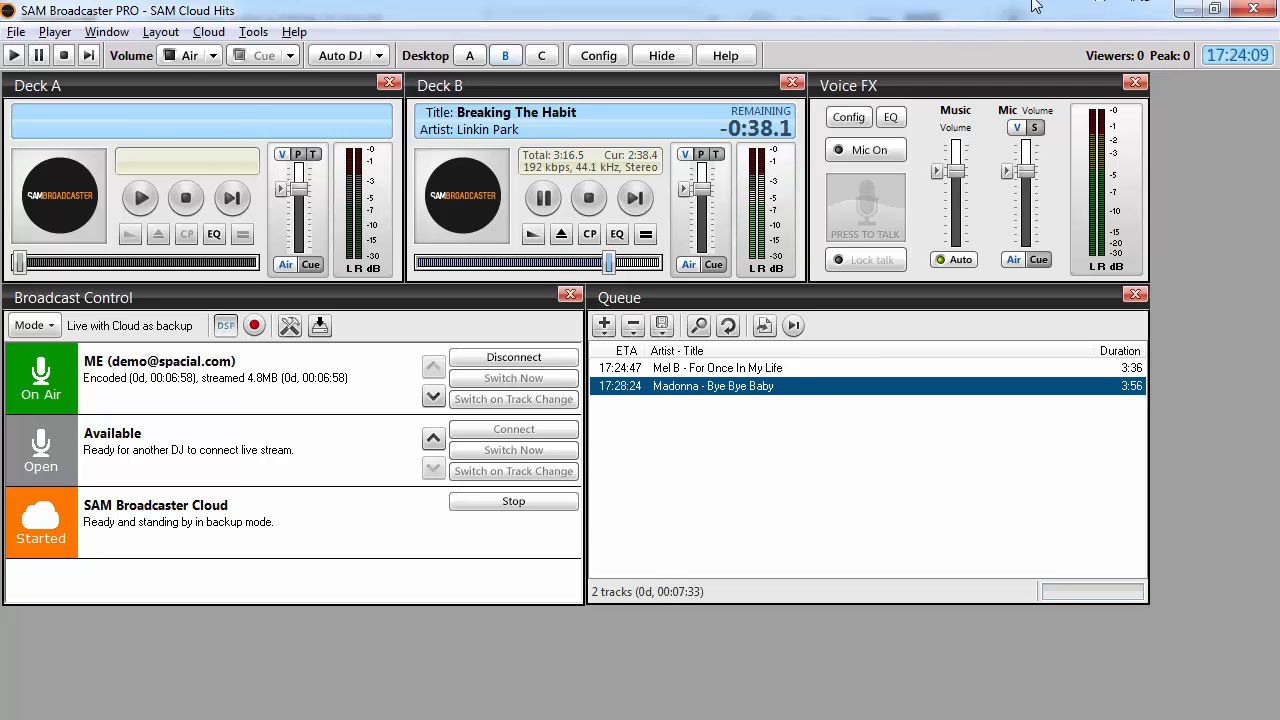
mouse_move(820, 16)
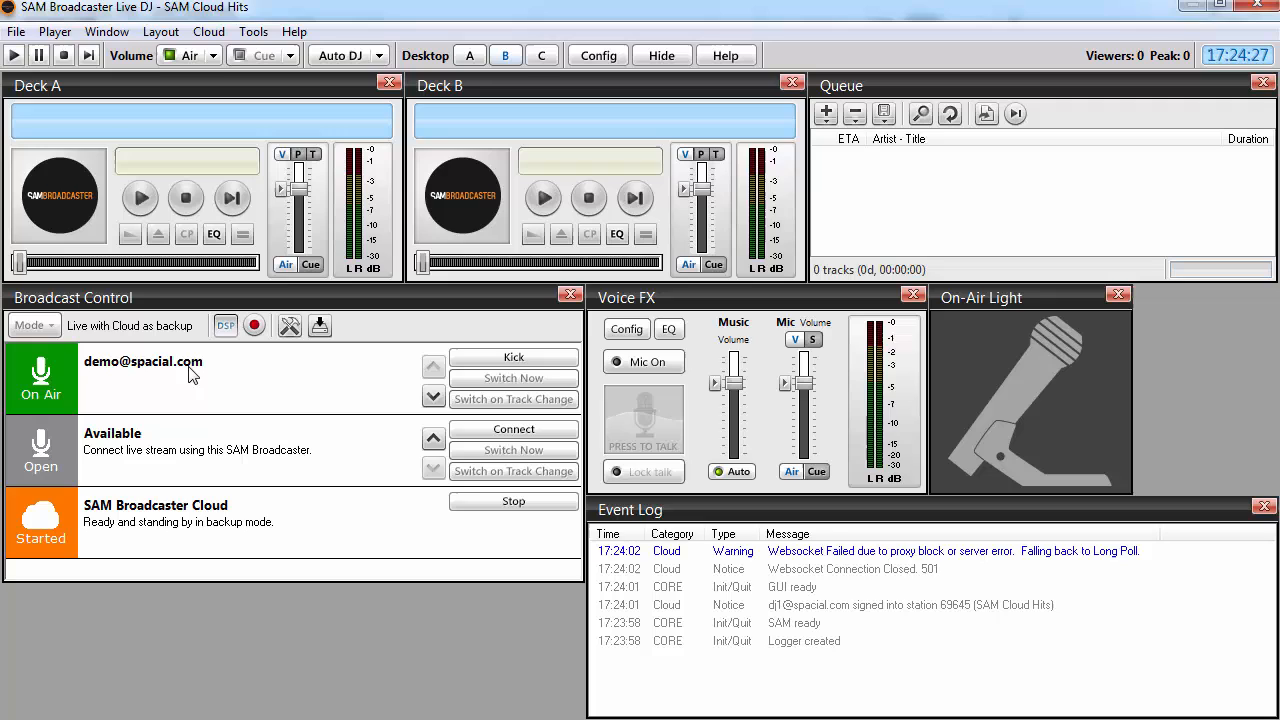
mouse_move(370, 374)
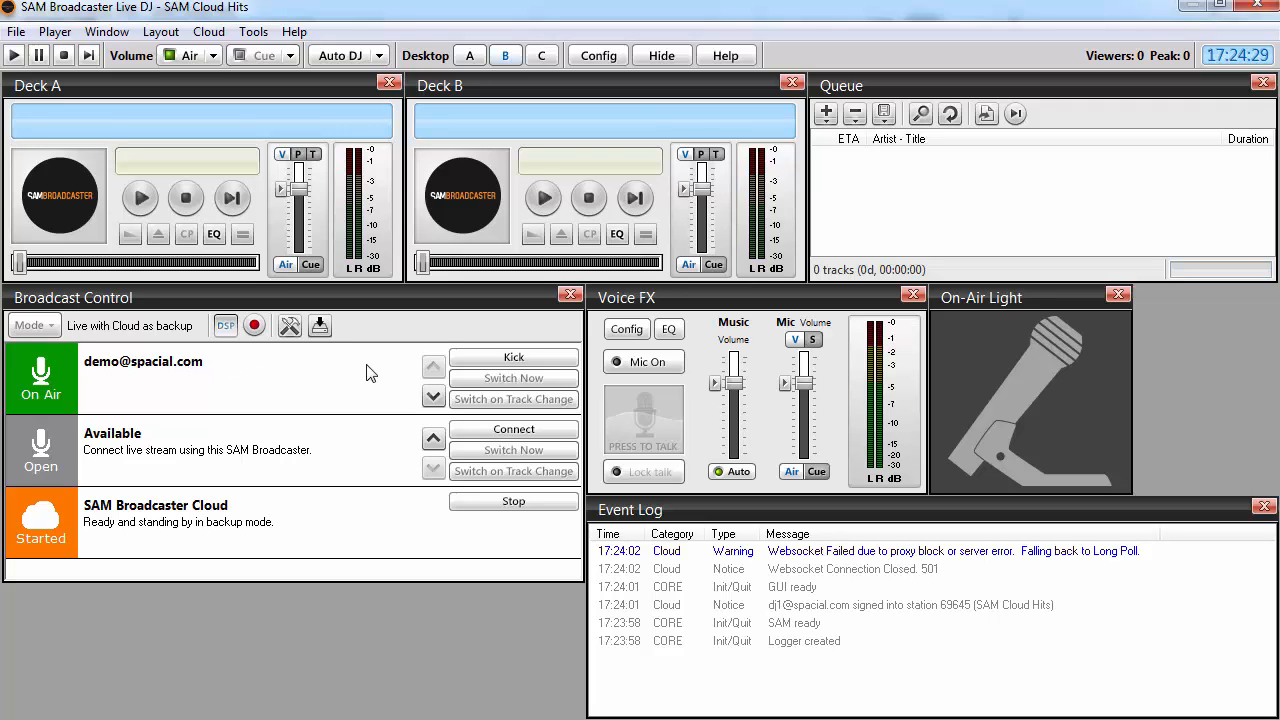
click(596, 56)
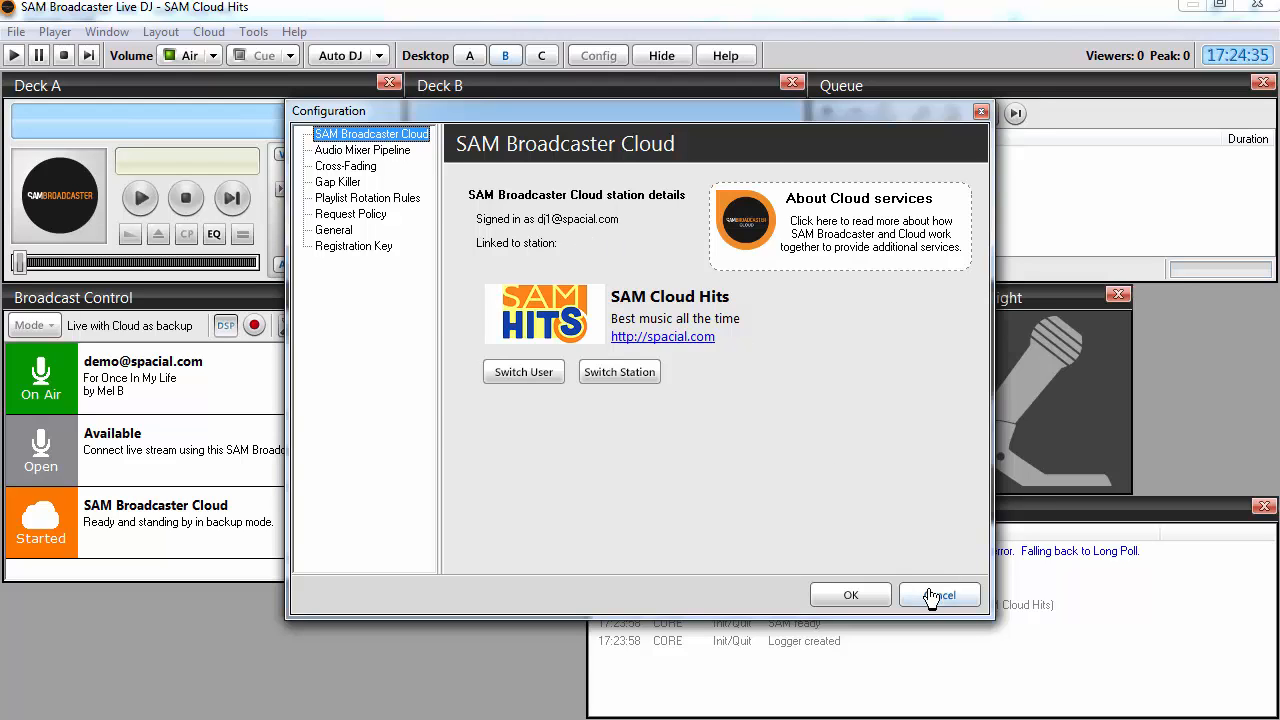
click(940, 594)
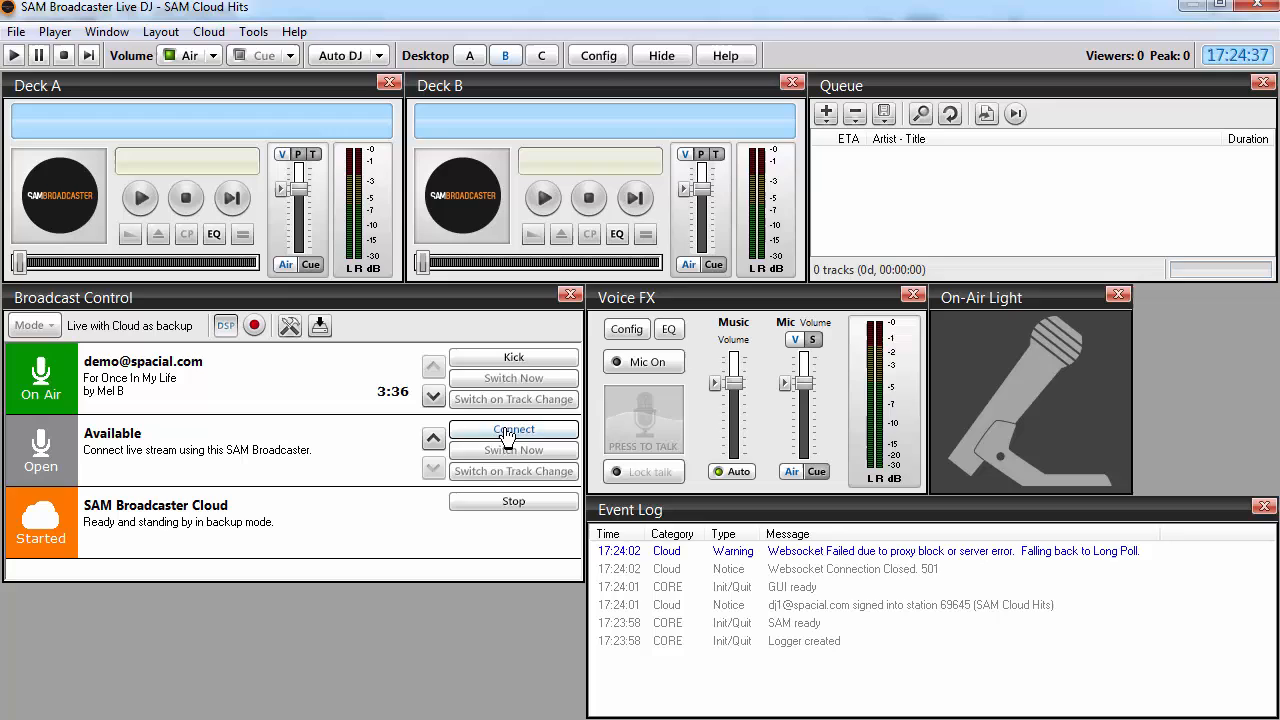
Connect this DJ's live stream from the Available source slot in Broadcast Control.
click(512, 428)
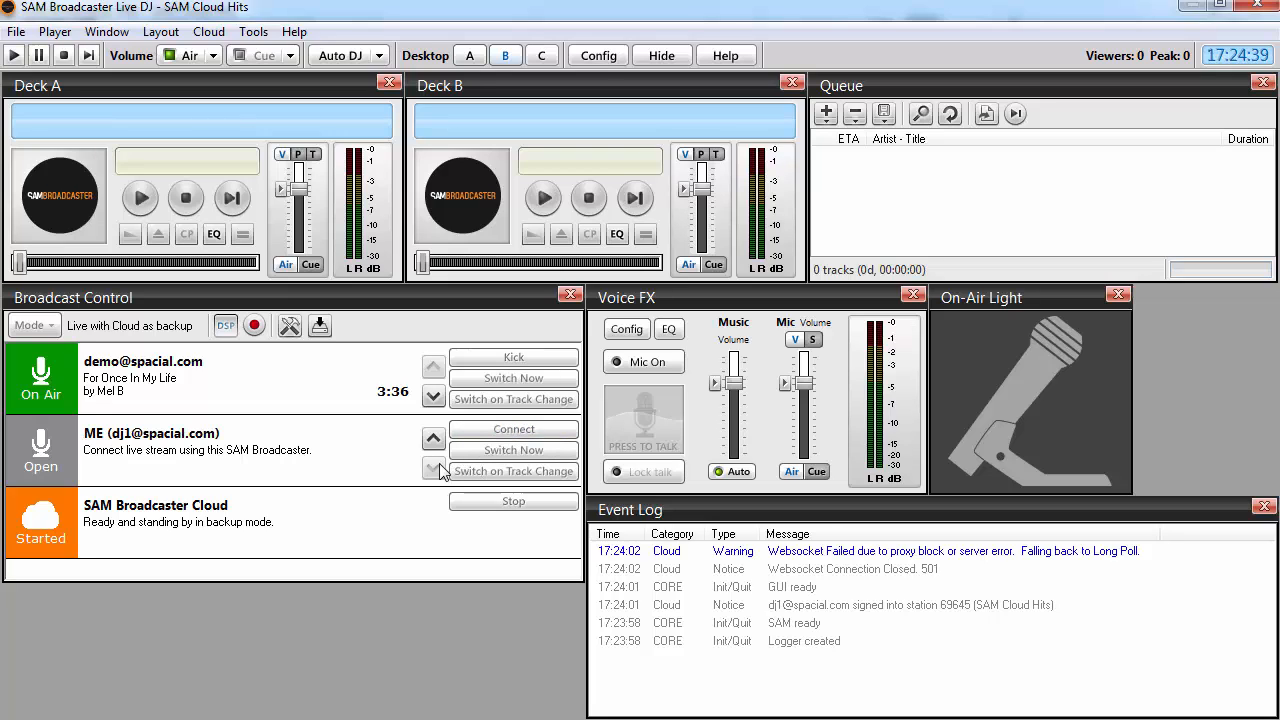
mouse_move(422, 192)
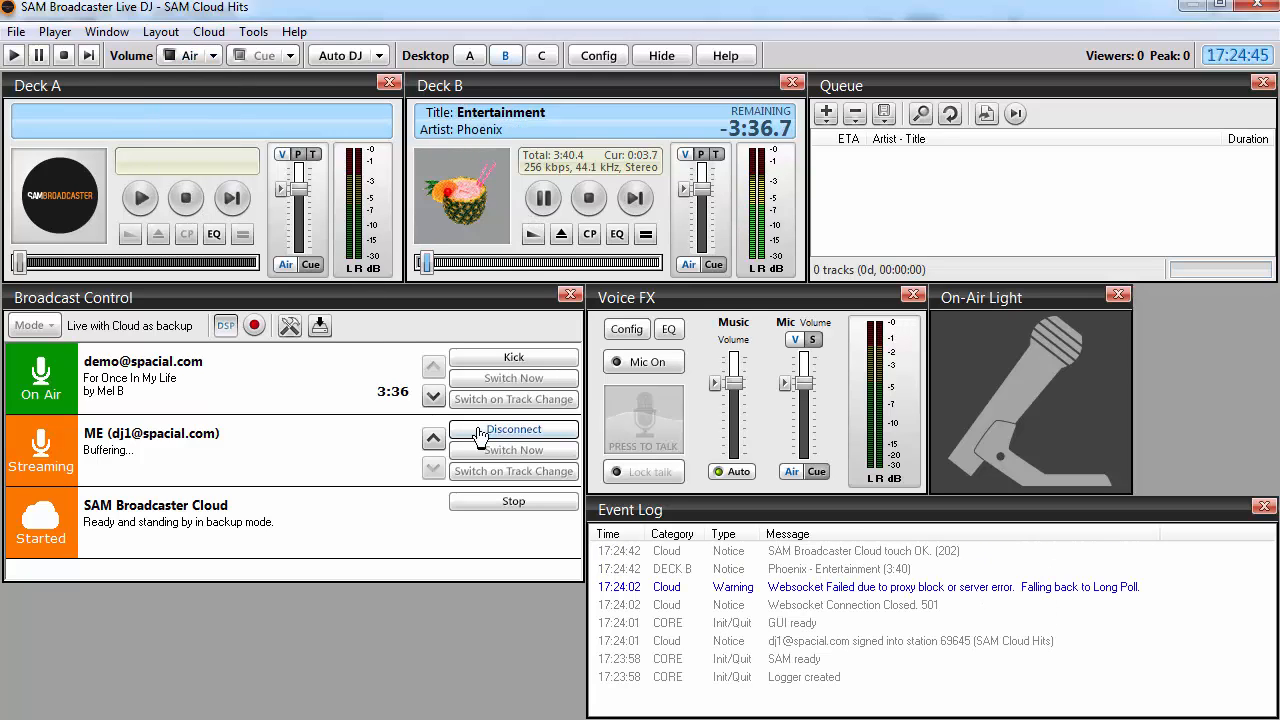
mouse_move(370, 330)
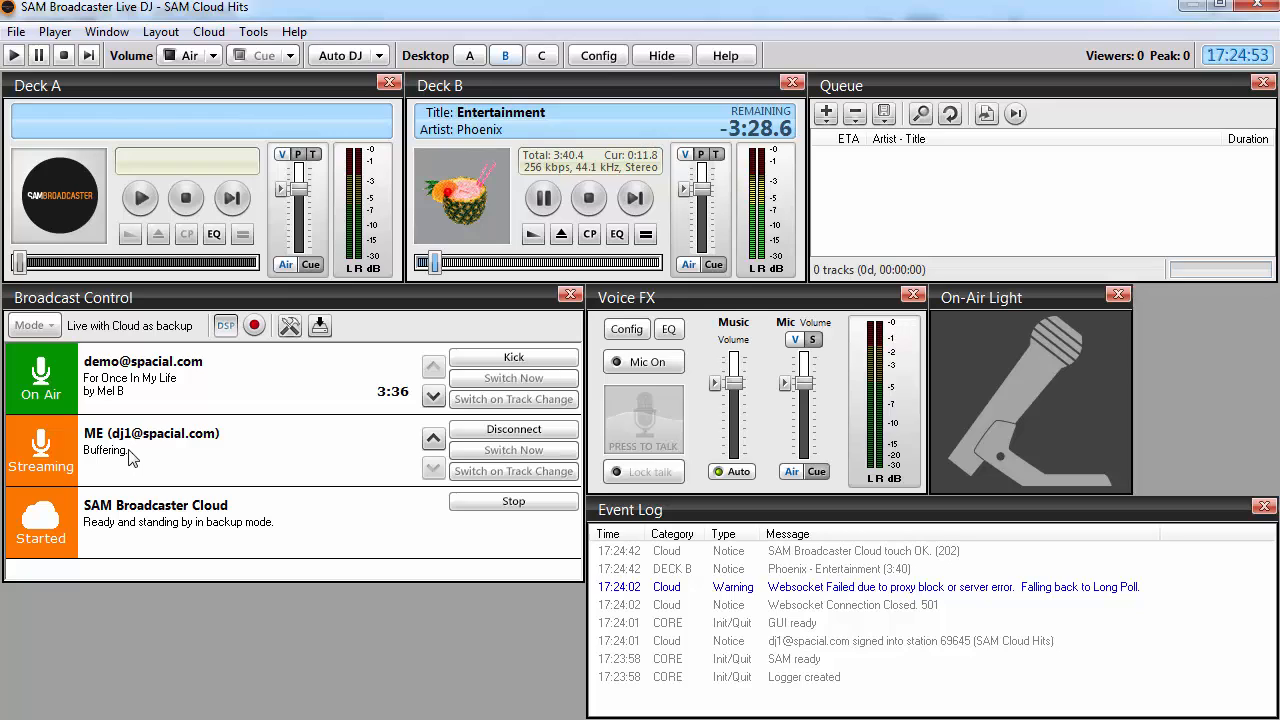
mouse_move(140, 456)
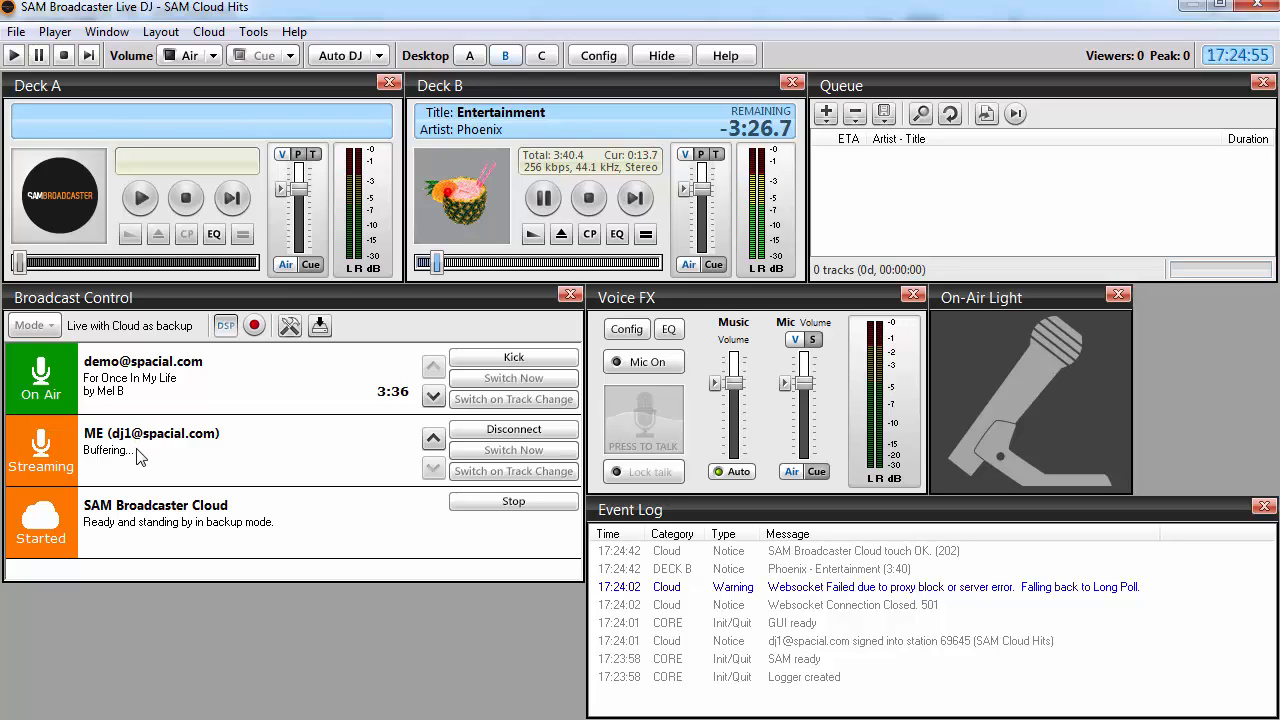
mouse_move(124, 468)
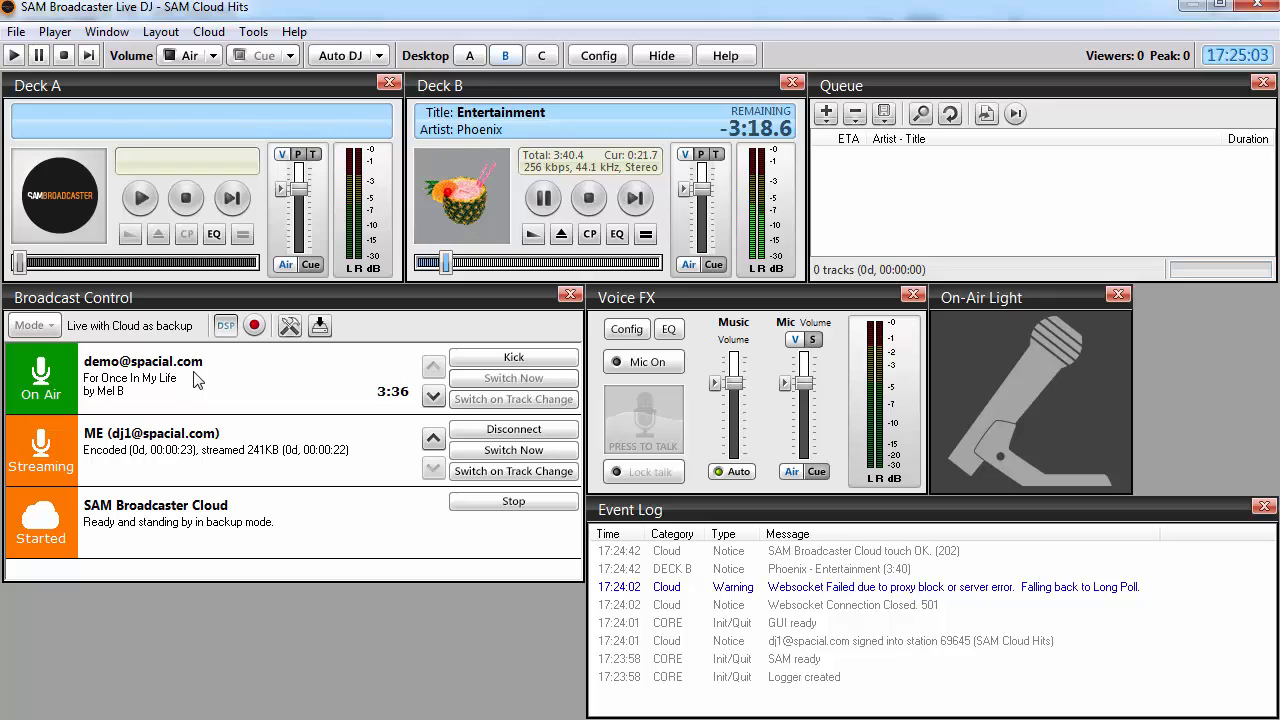
mouse_move(248, 460)
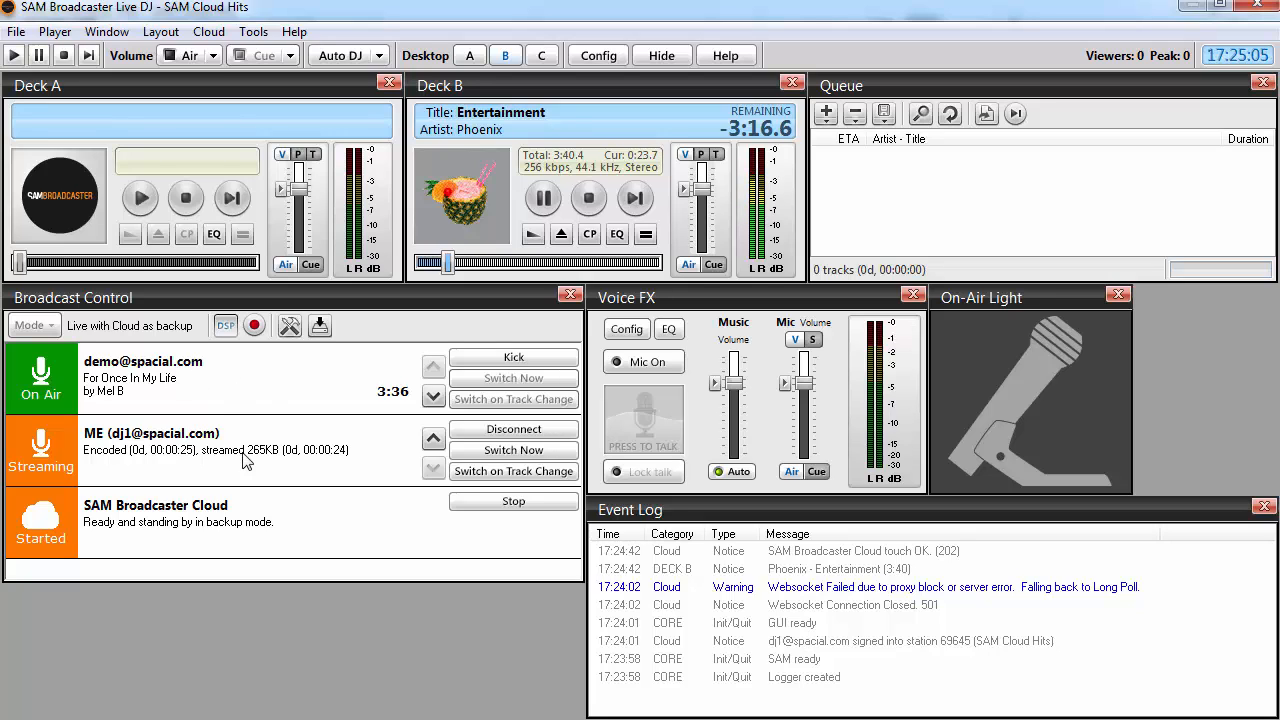
mouse_move(142, 474)
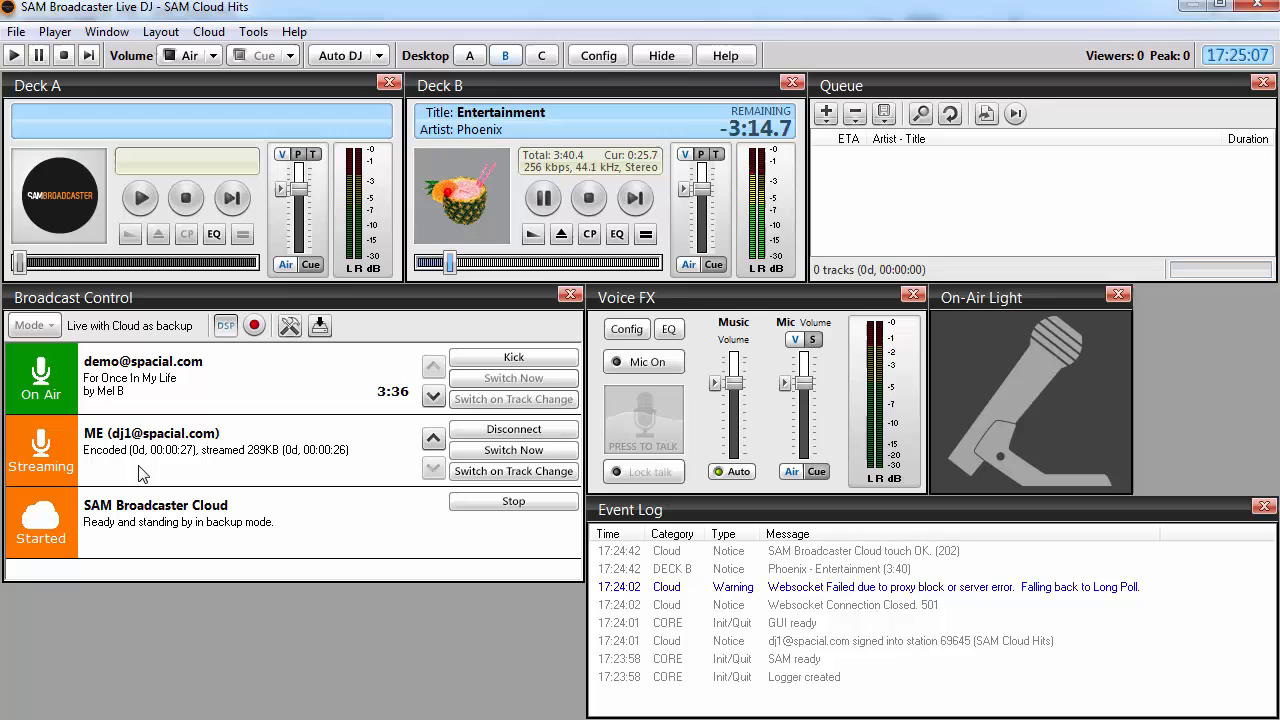
mouse_move(276, 386)
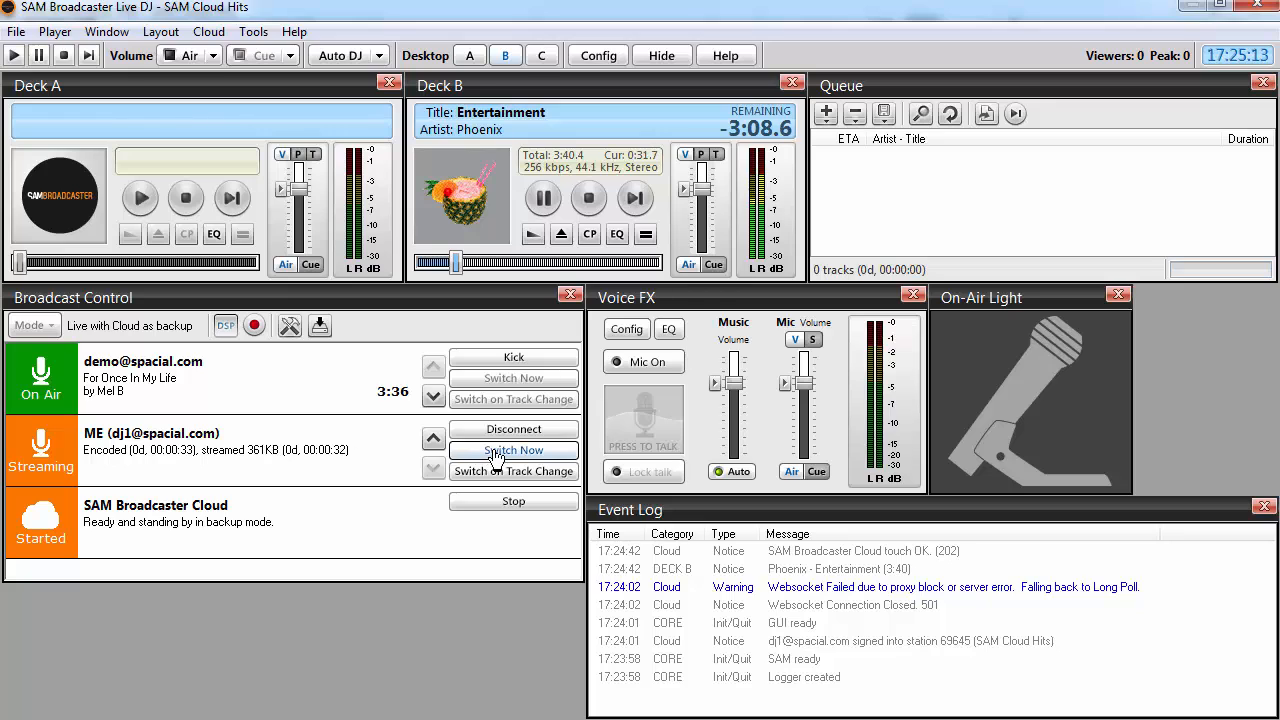
mouse_move(512, 452)
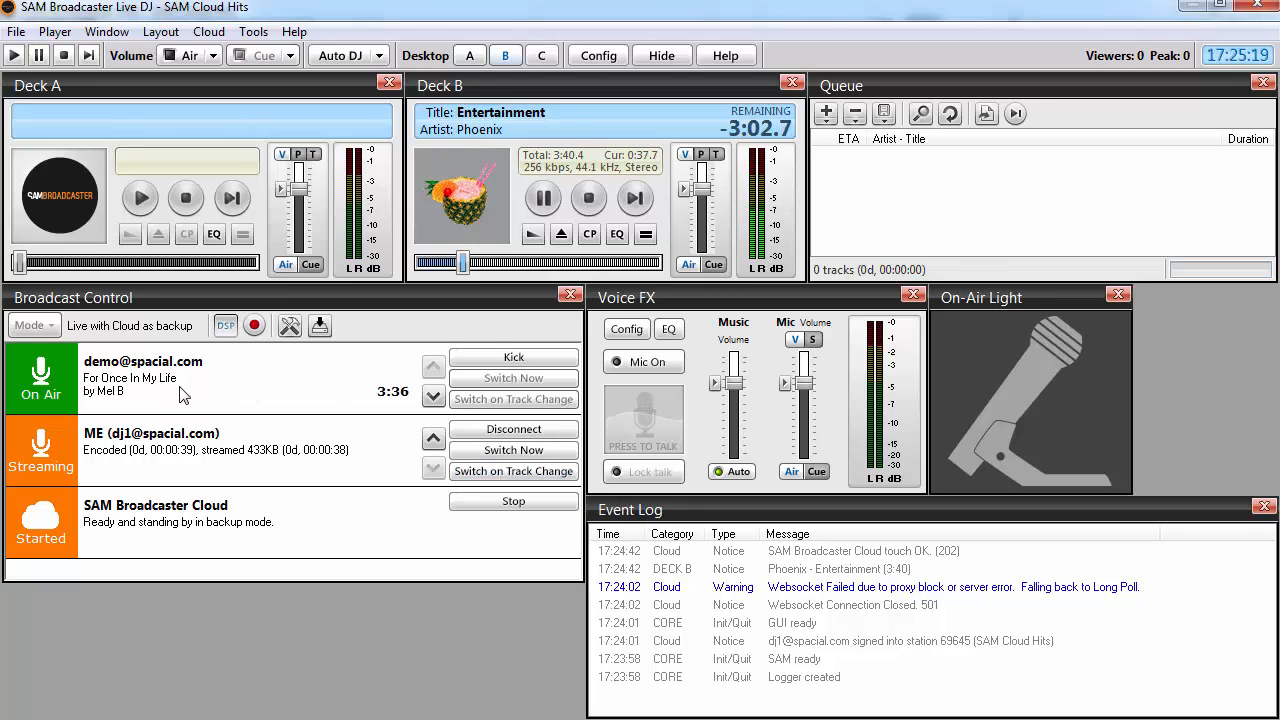
mouse_move(170, 392)
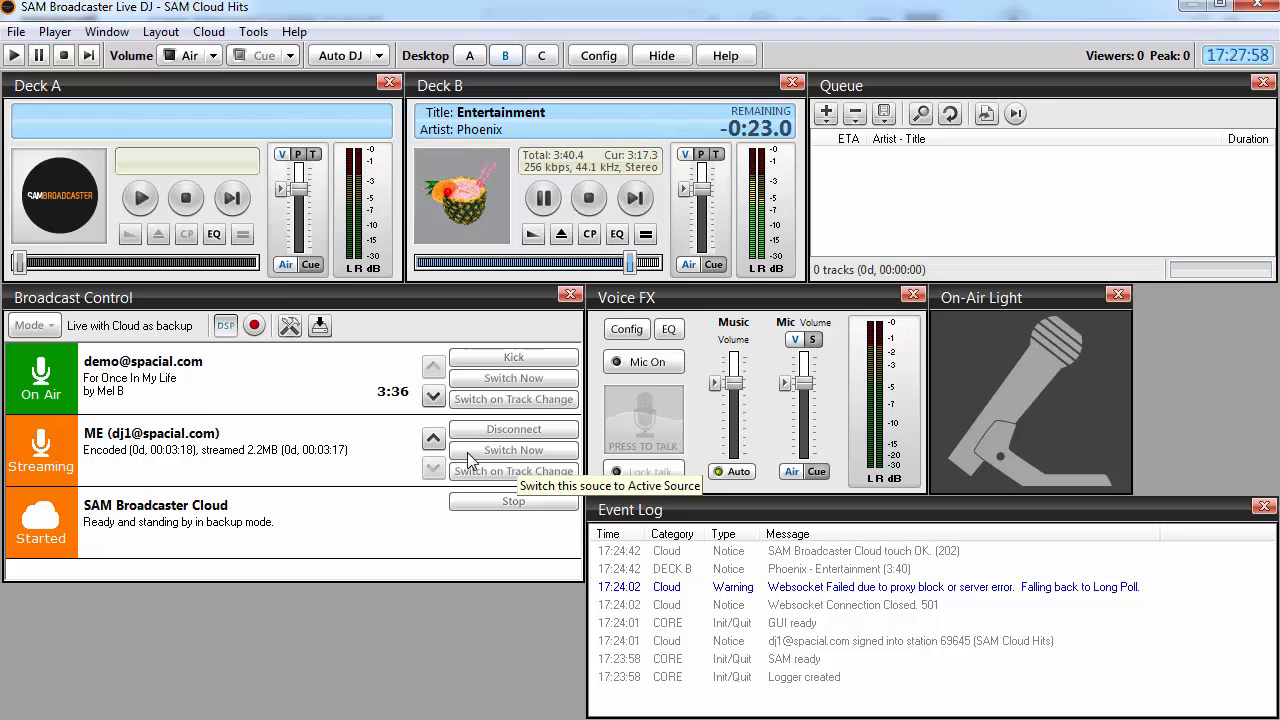
Switch the dj1 source to On Air now, dropping the demo account to streaming standby.
click(512, 450)
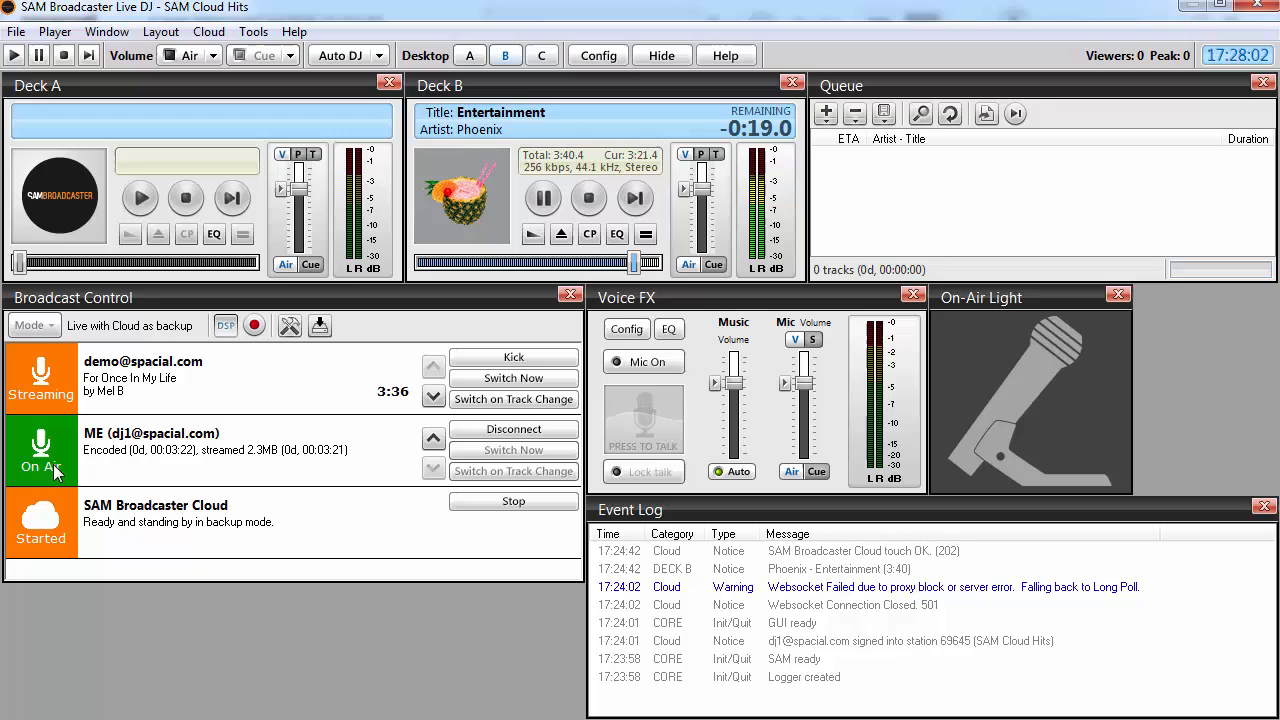
mouse_move(104, 378)
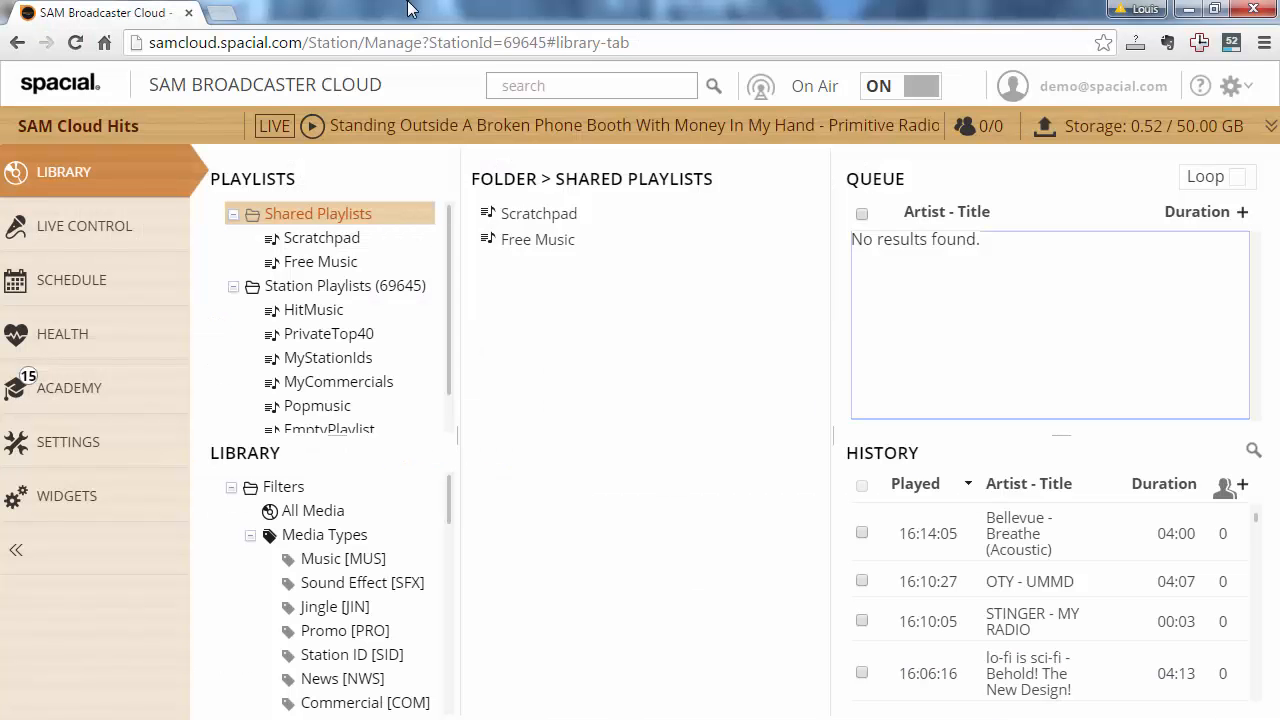
From the Widgets page, open the station's FREE Hosted Website and scroll through its song history.
click(68, 480)
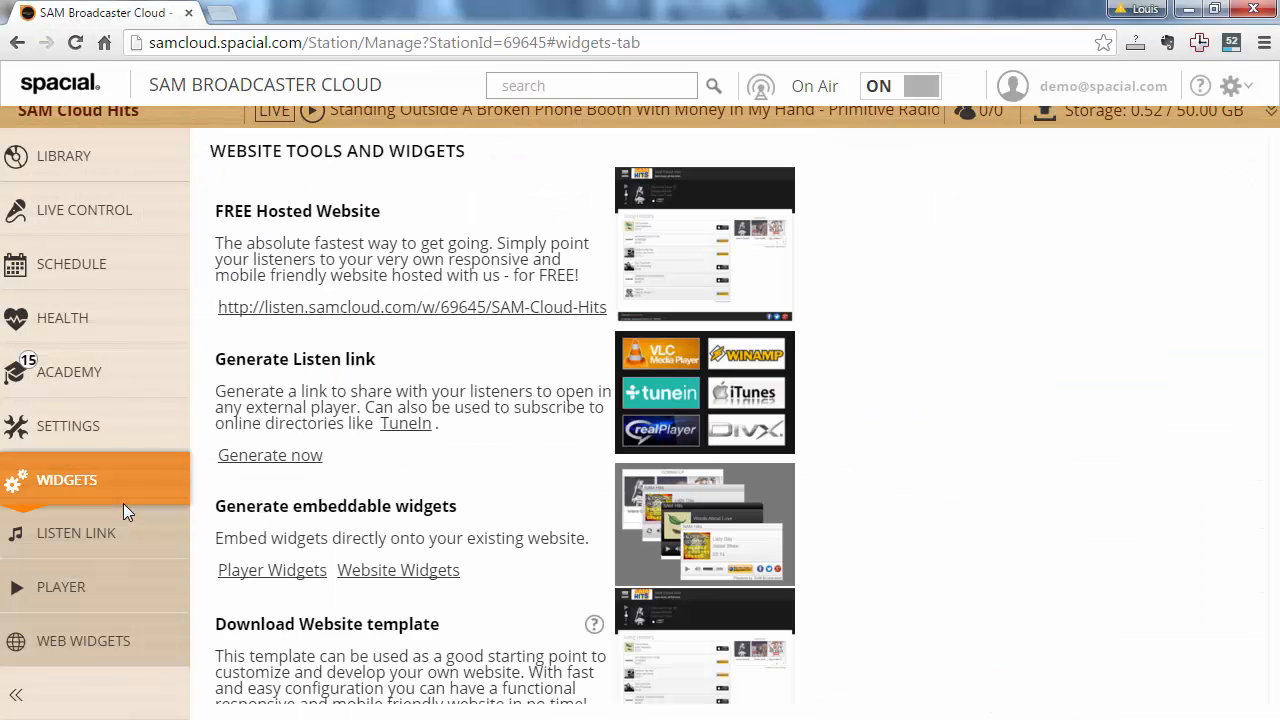
mouse_move(540, 244)
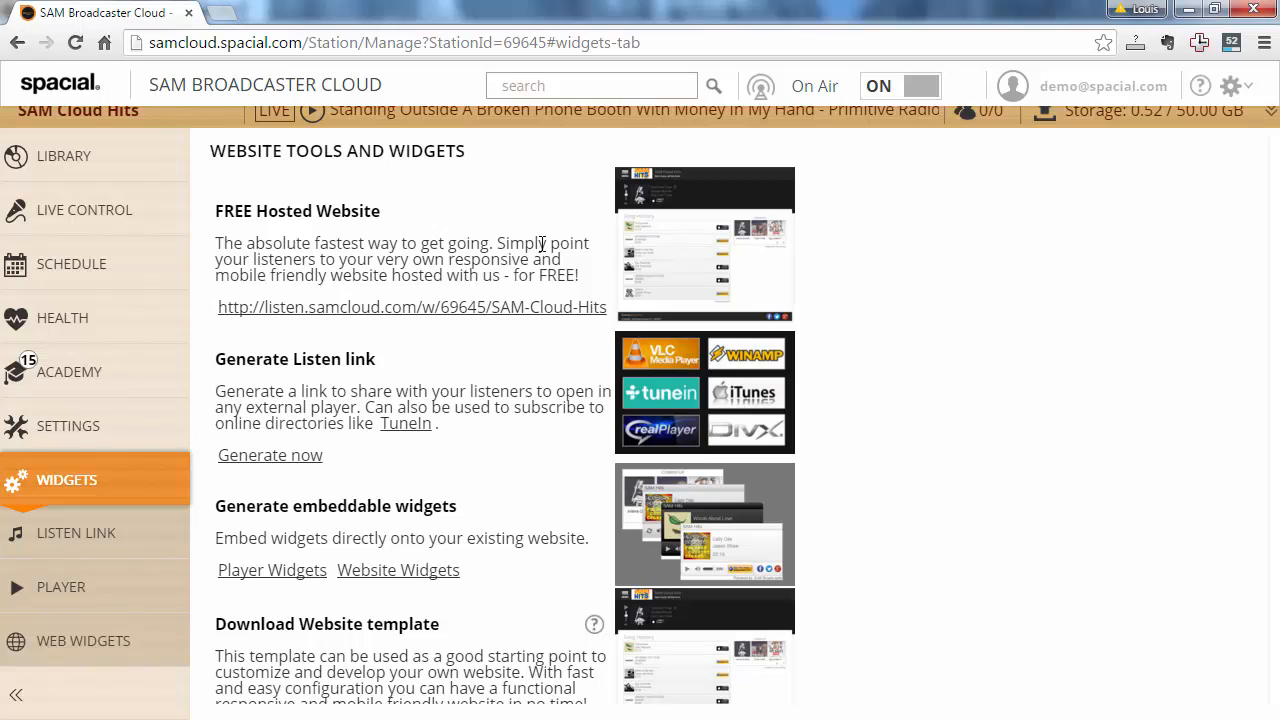
mouse_move(576, 272)
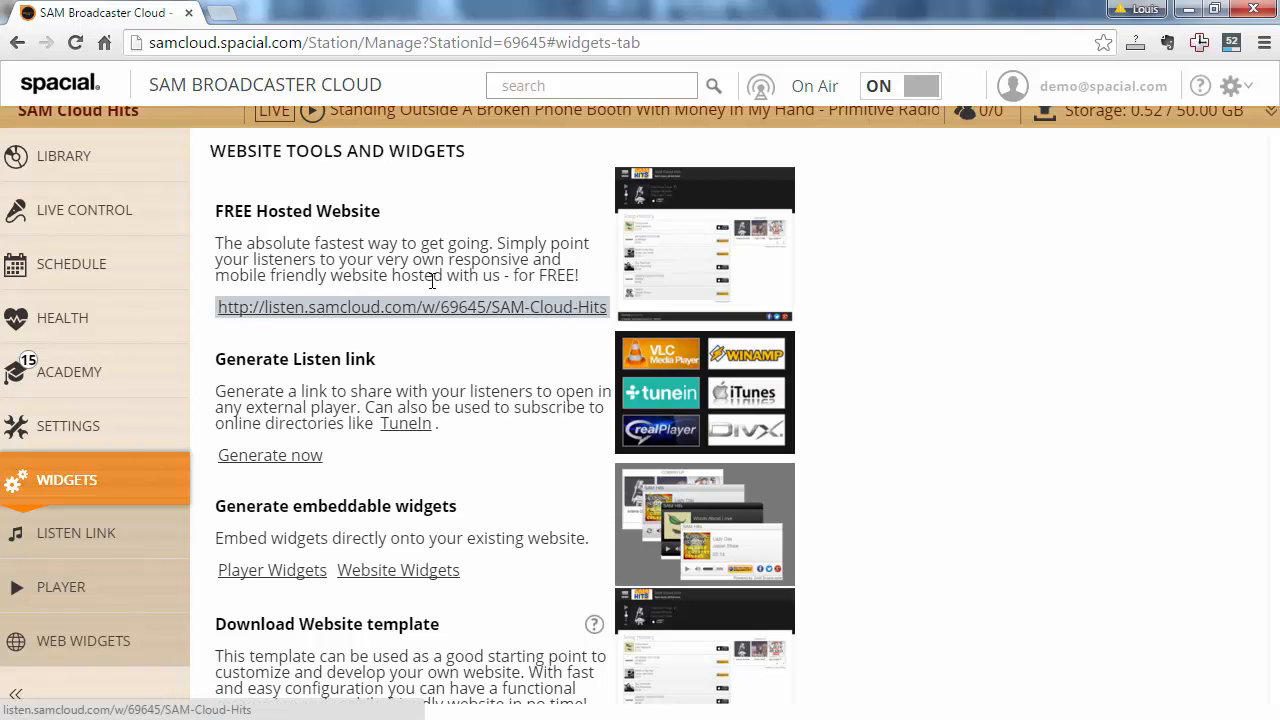
click(412, 308)
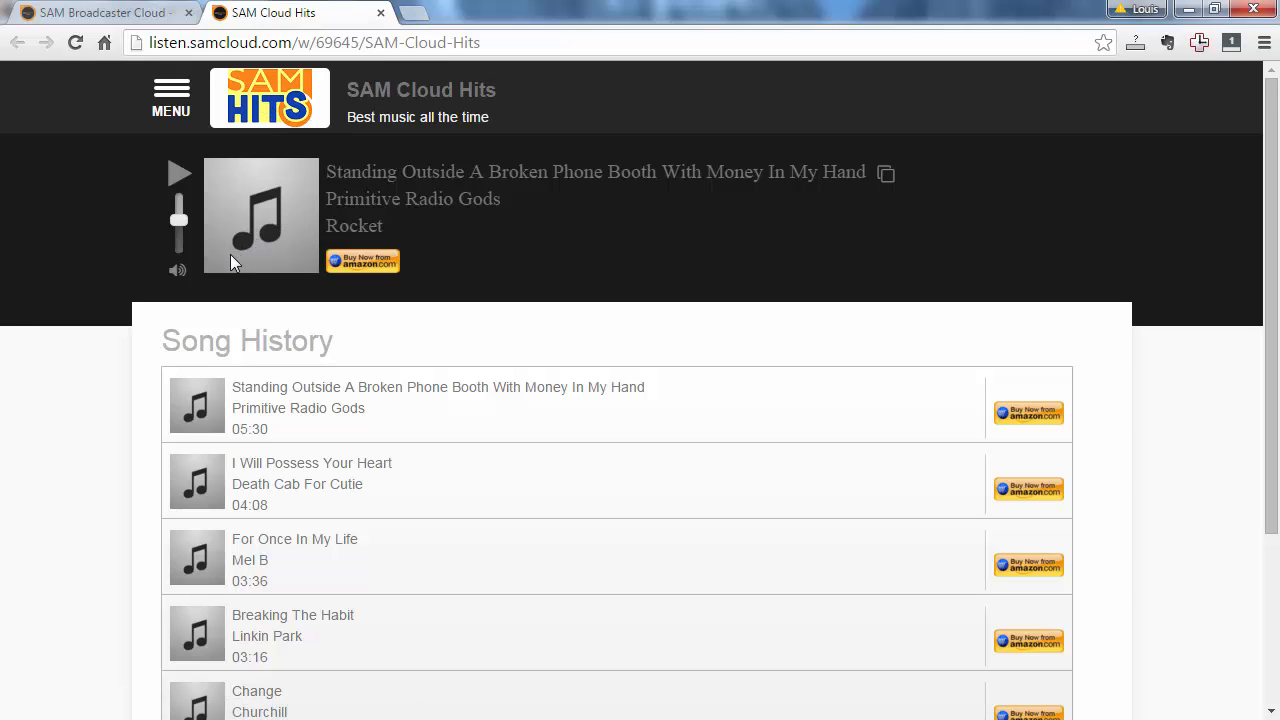
scroll(down, 3)
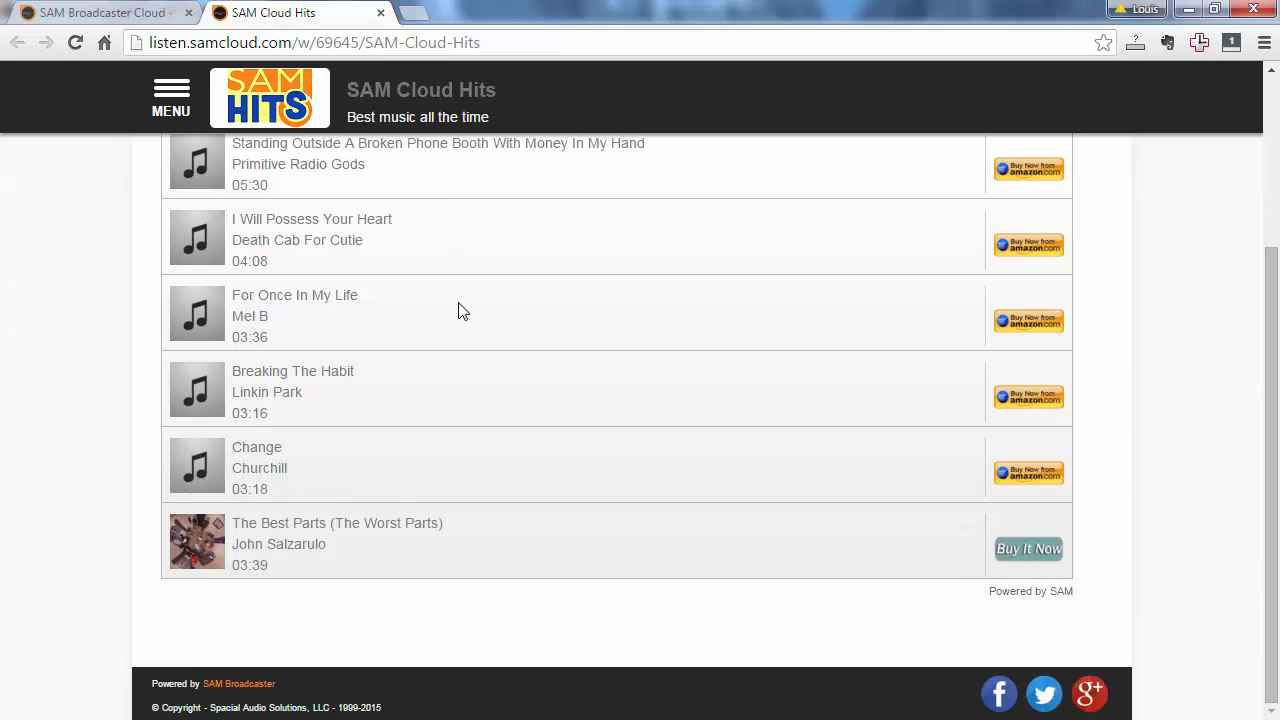
mouse_move(200, 552)
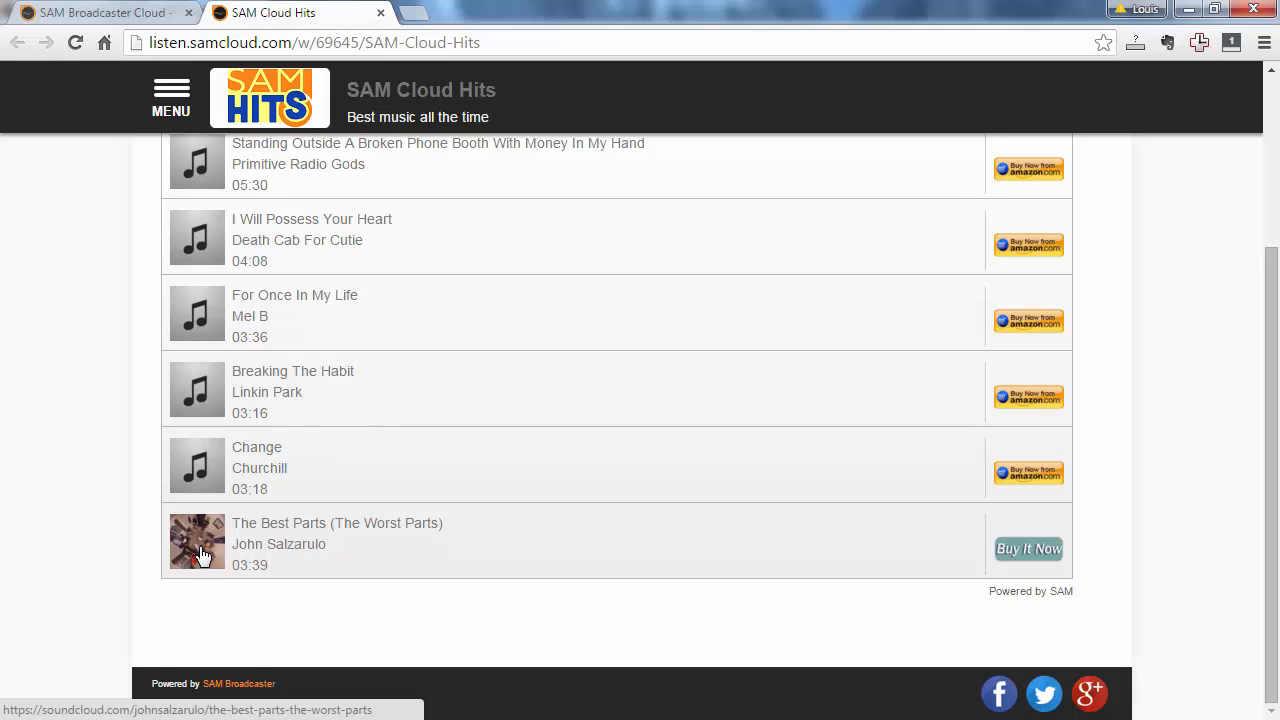
mouse_move(328, 546)
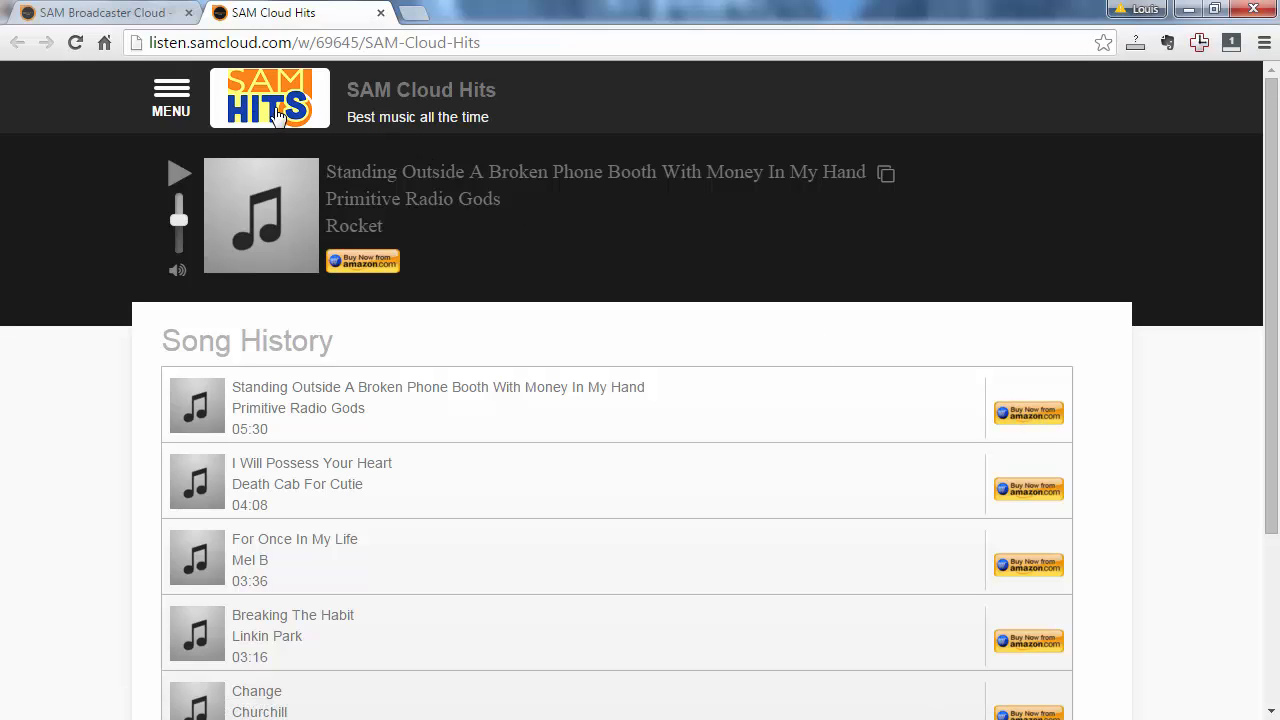
mouse_move(212, 184)
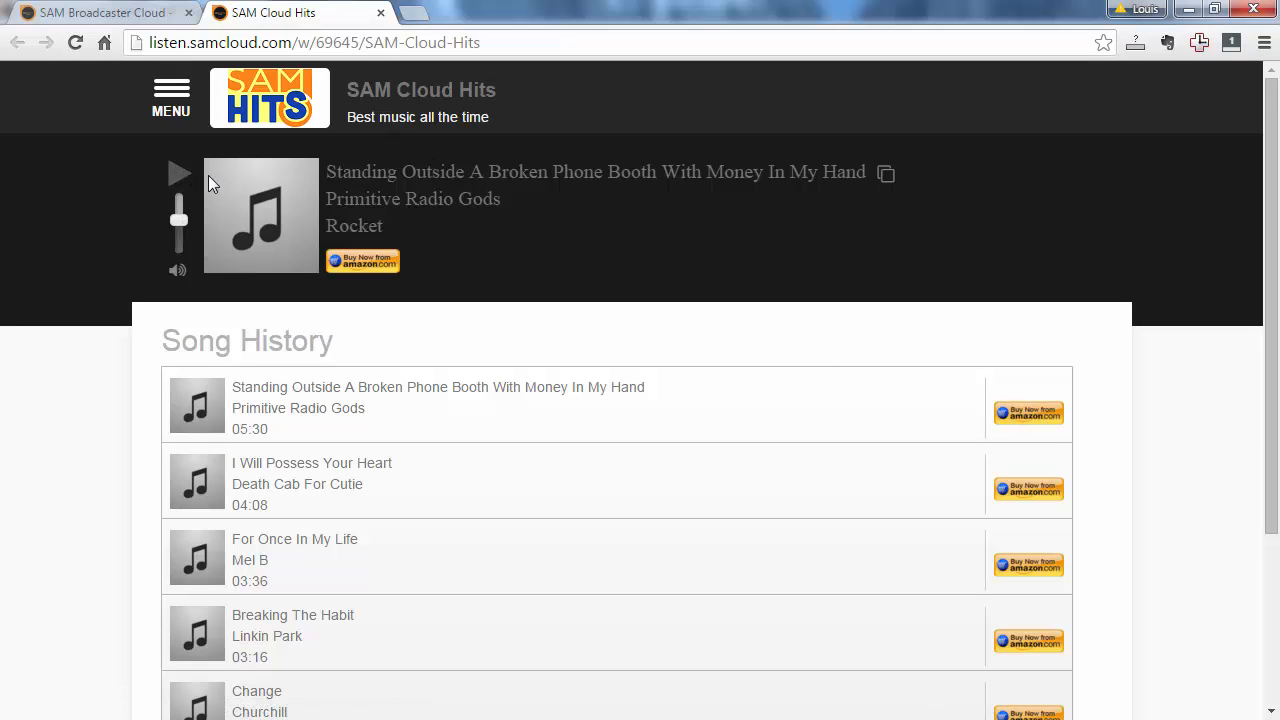
mouse_move(250, 172)
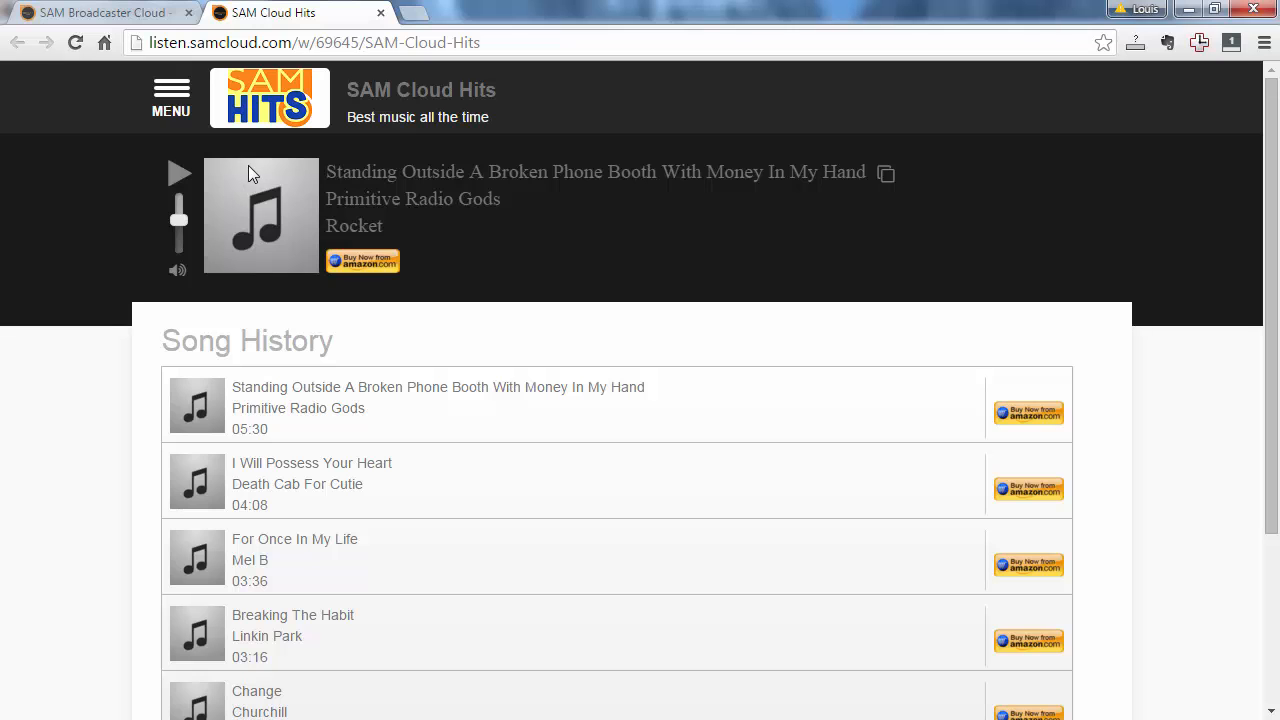
mouse_move(136, 8)
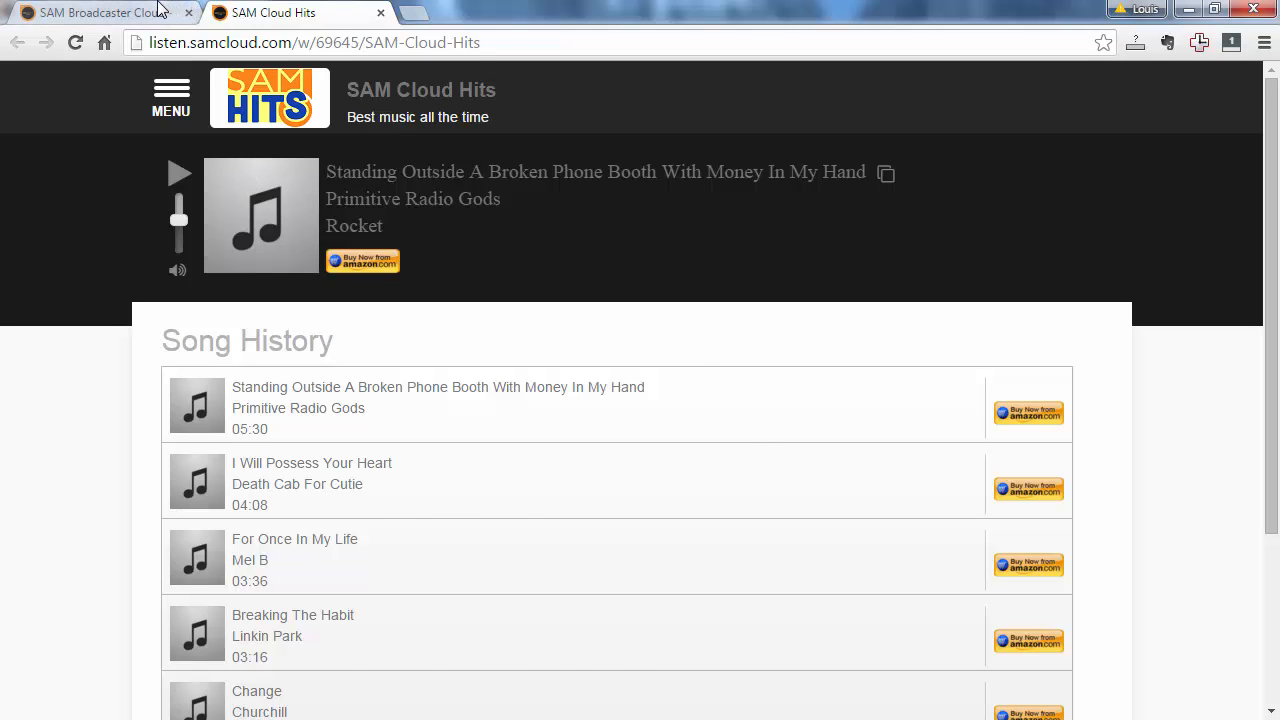
Return to the SAM Broadcaster Cloud tab, then go to the station's Library and play history.
click(100, 12)
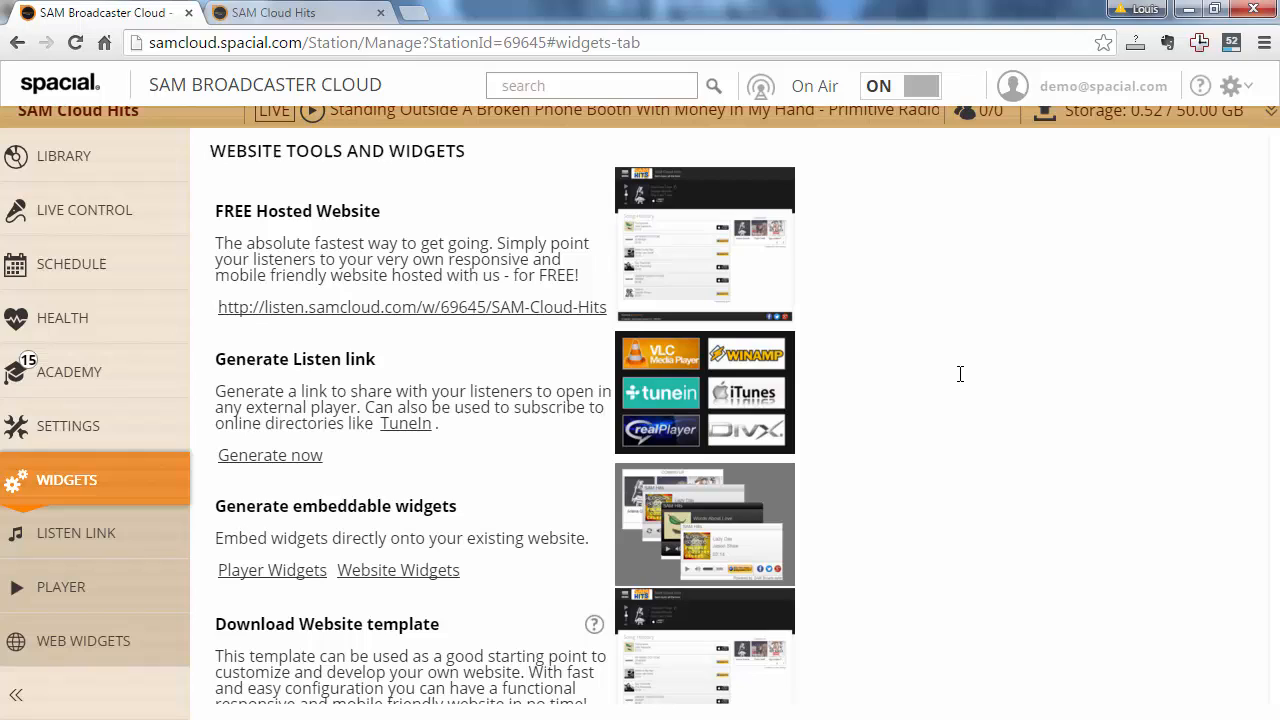
mouse_move(964, 382)
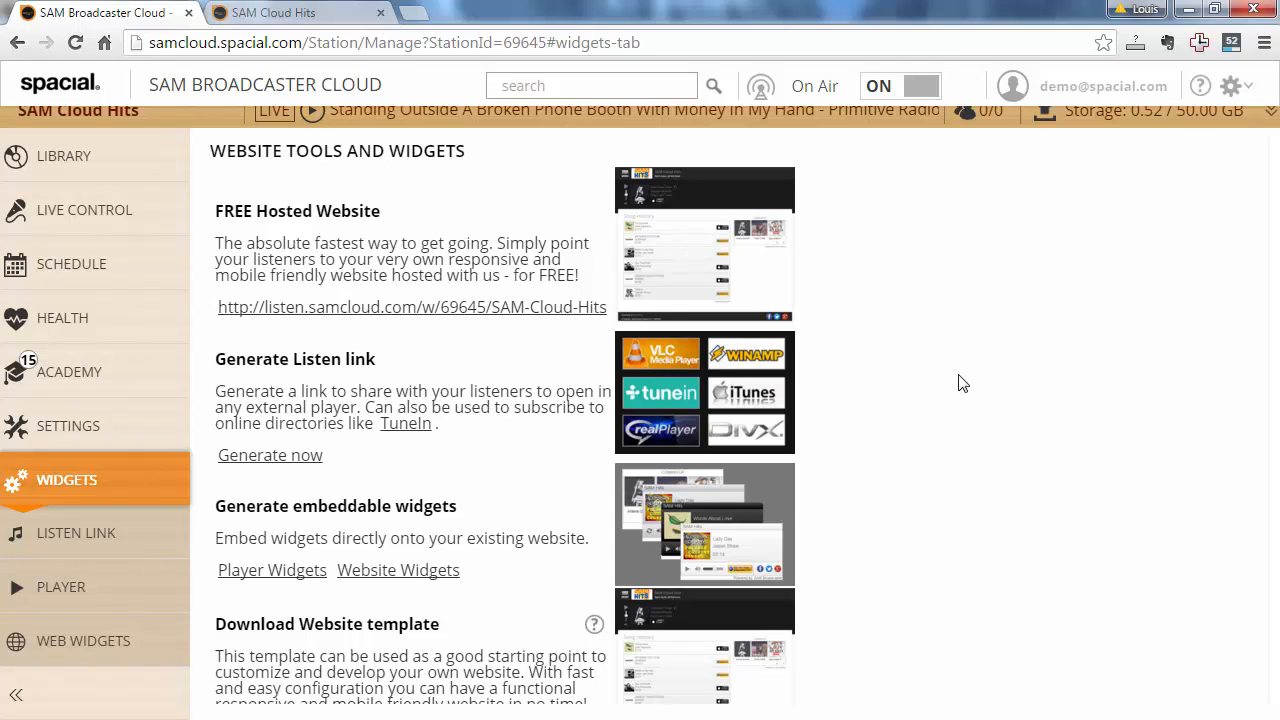
scroll(down, 3)
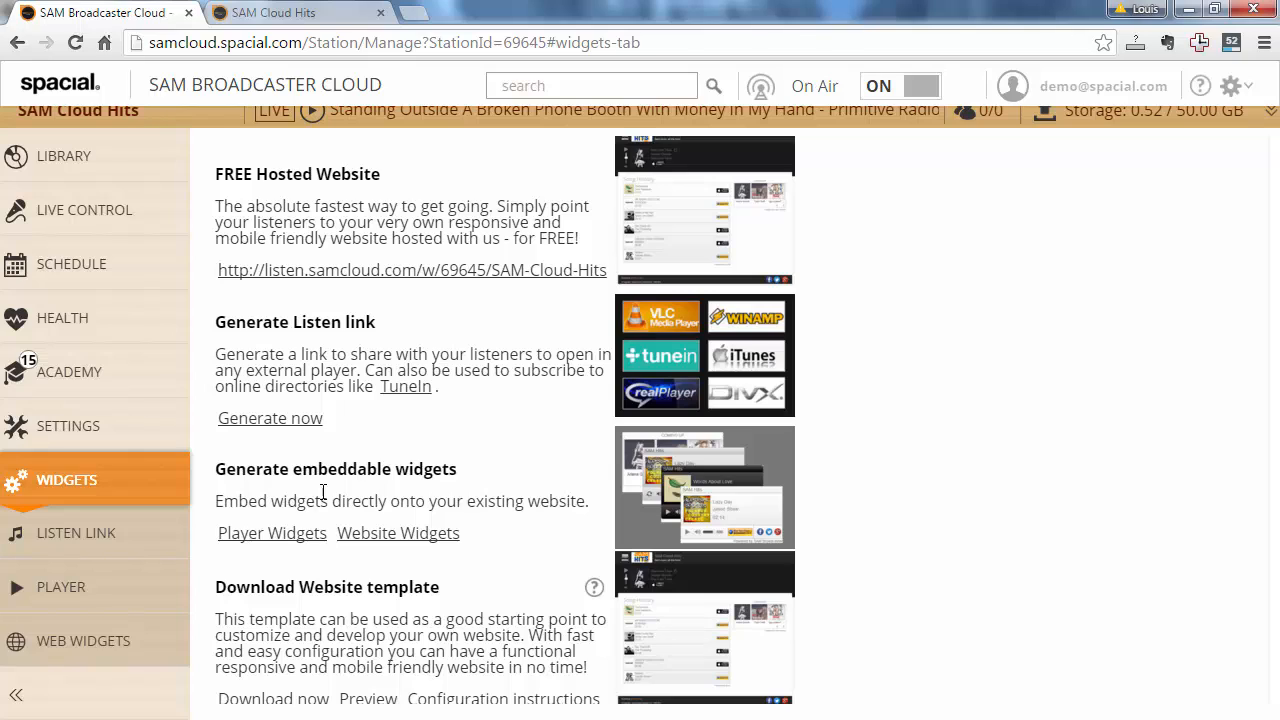
mouse_move(468, 512)
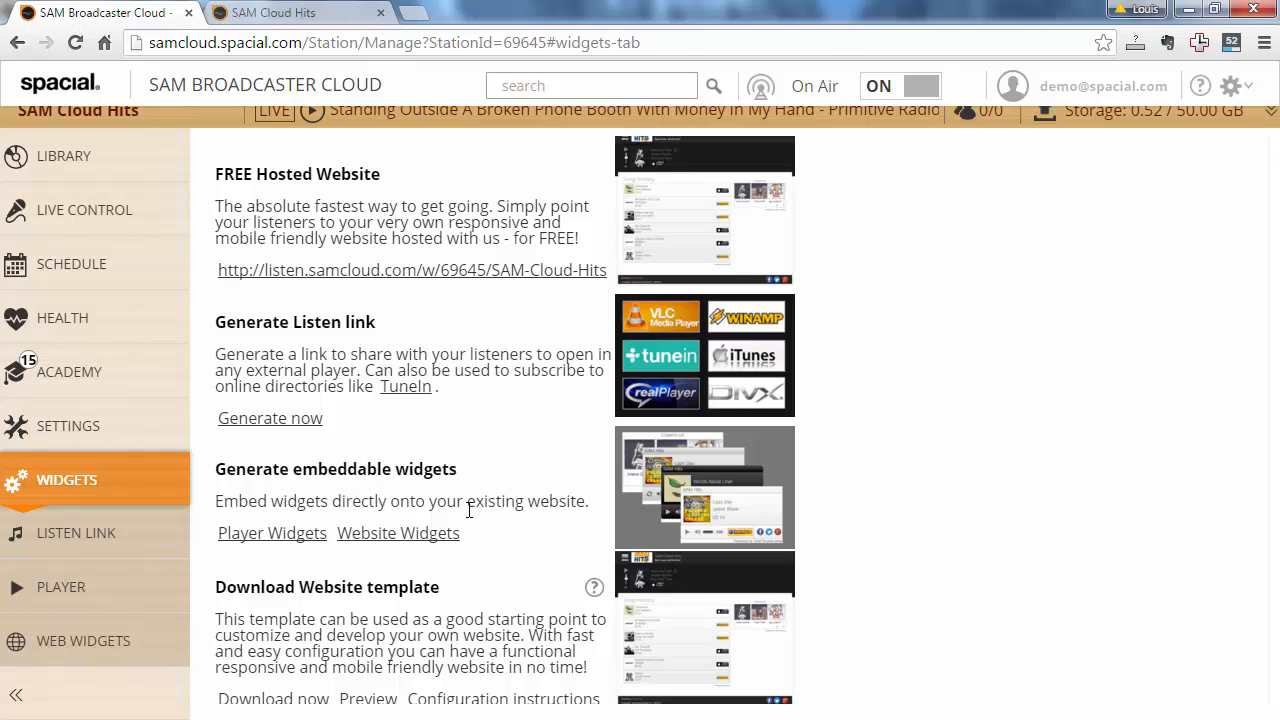
mouse_move(500, 512)
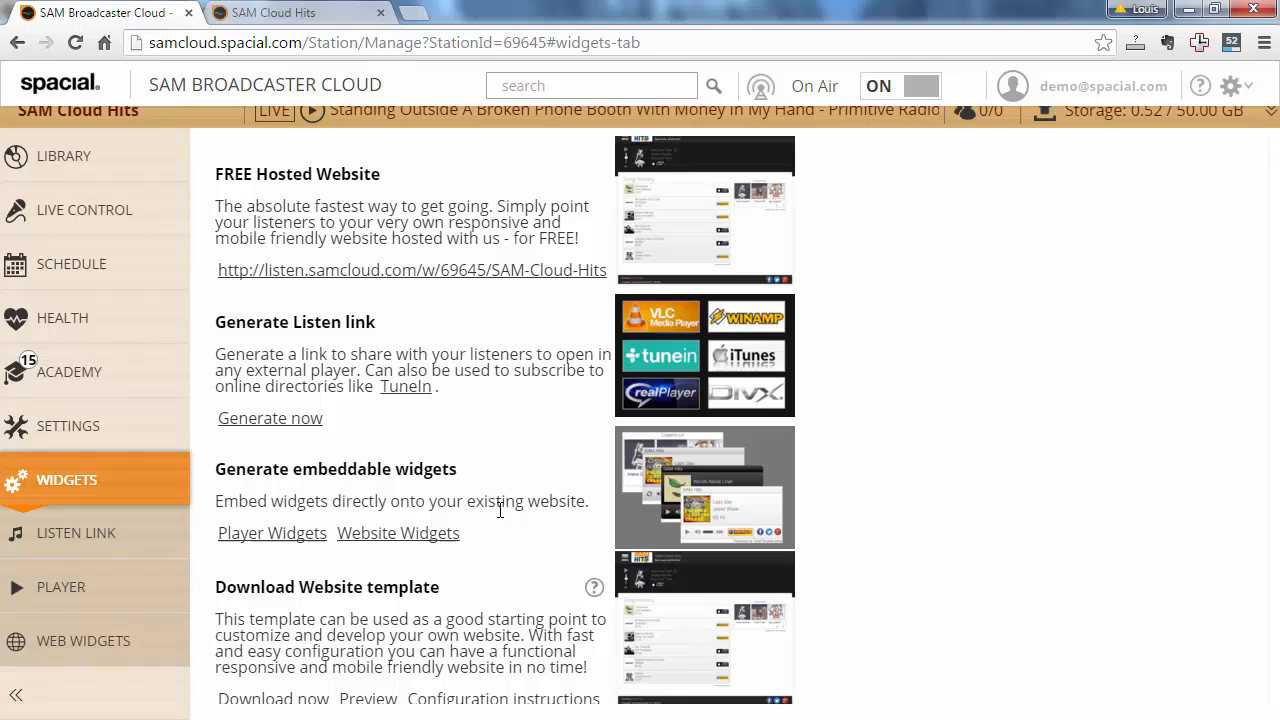
mouse_move(568, 436)
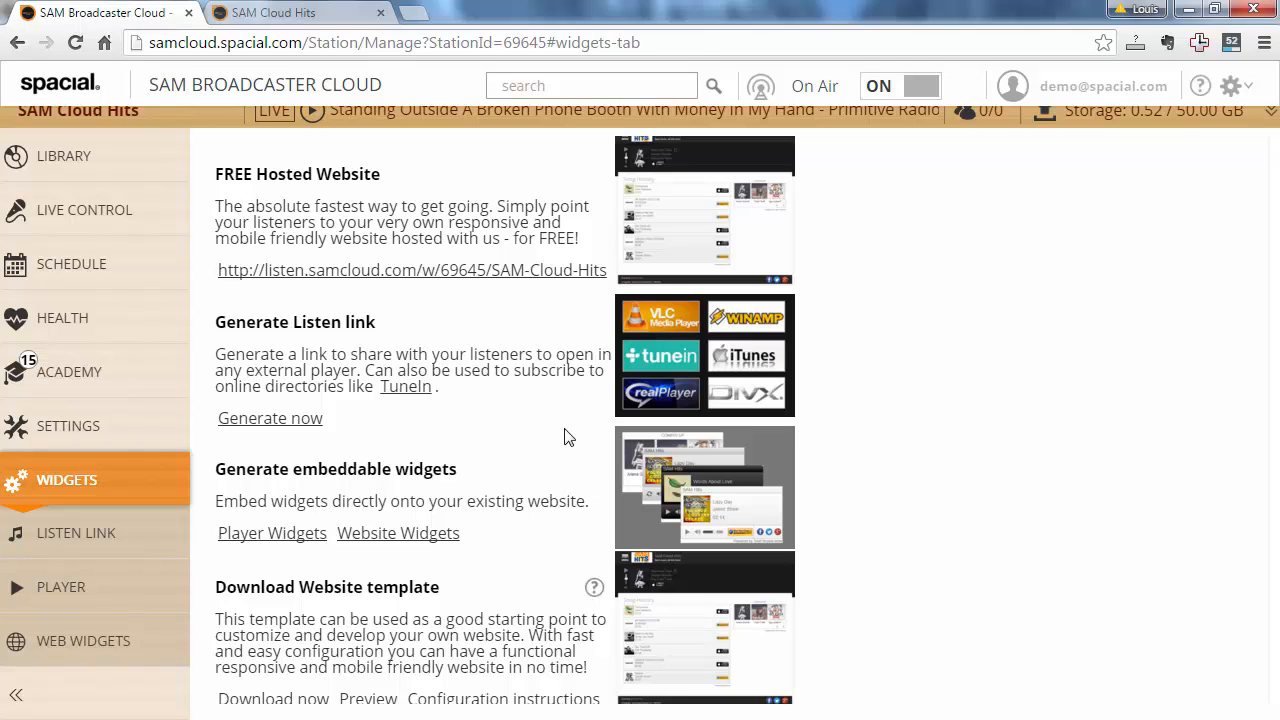
mouse_move(364, 630)
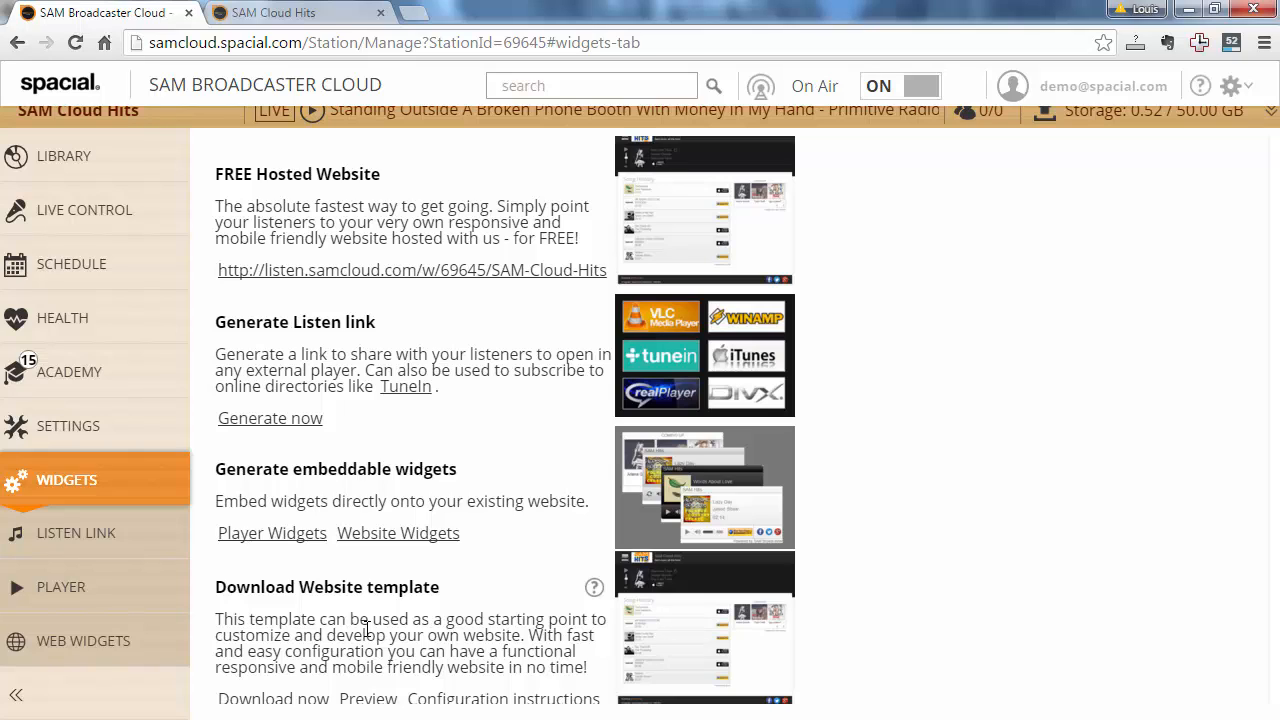
mouse_move(392, 330)
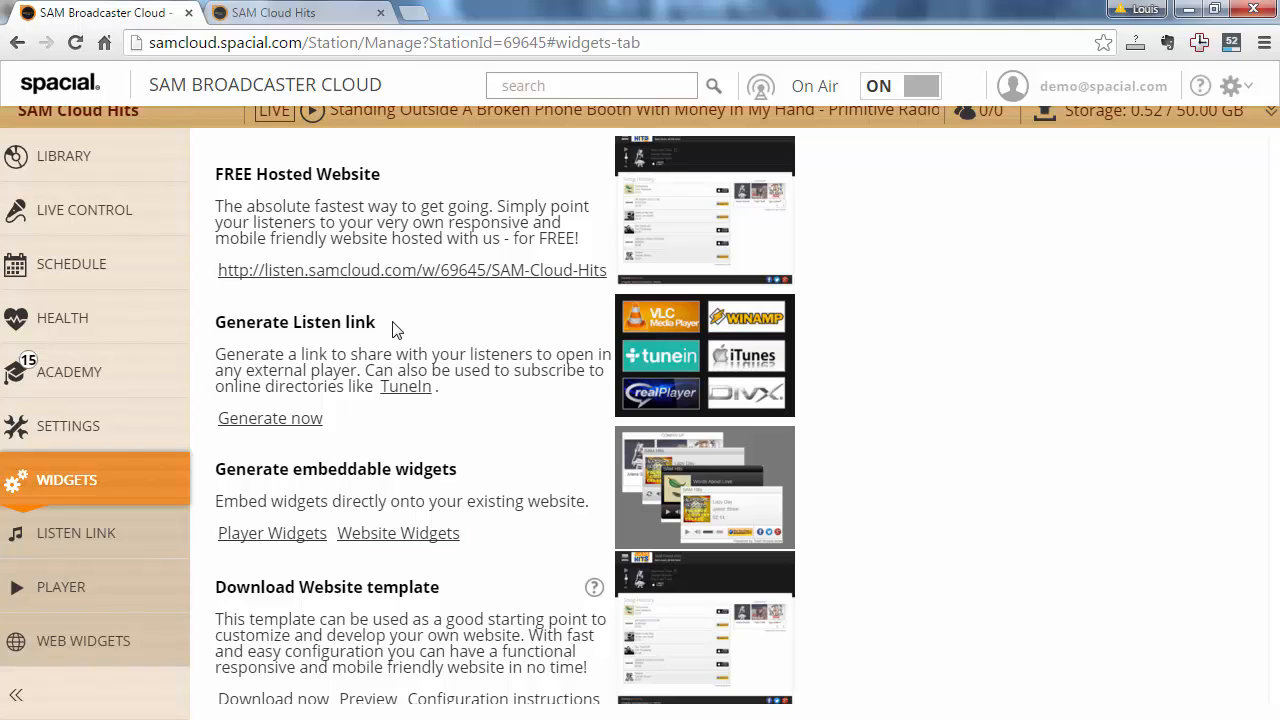
click(64, 156)
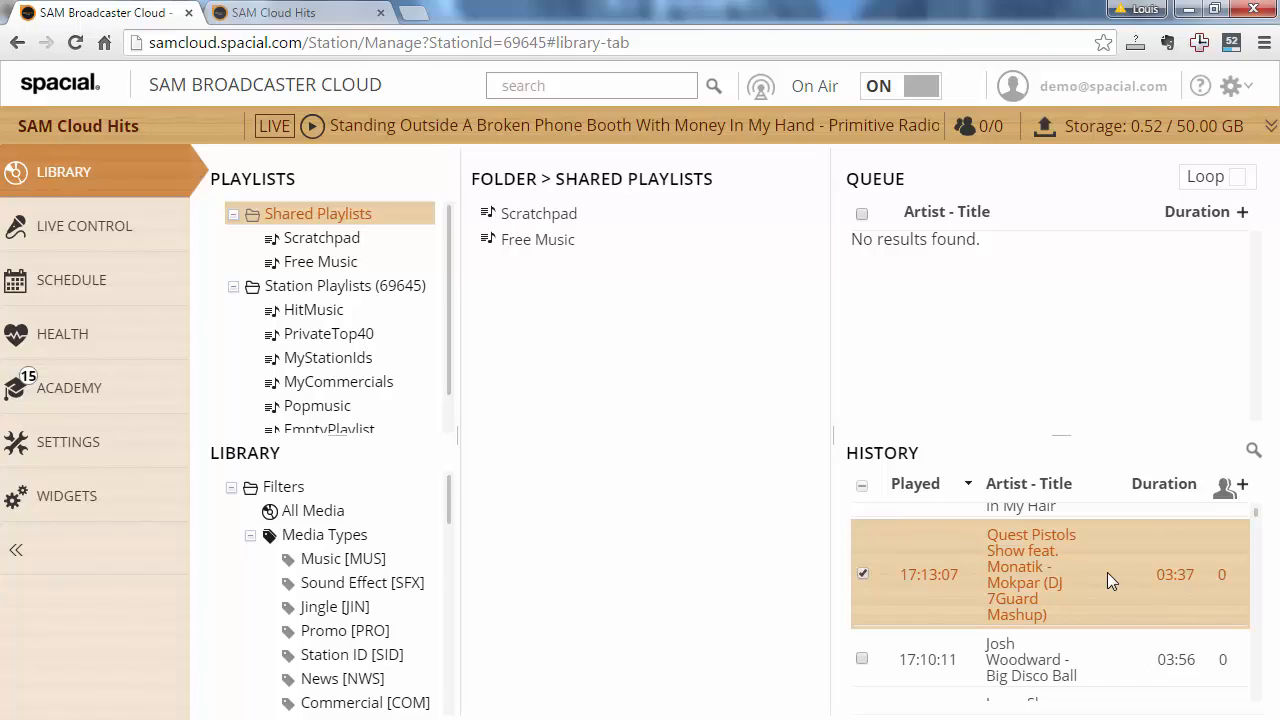
Switch back to the SAM Cloud Hits hosted website tab showing the song history.
click(290, 12)
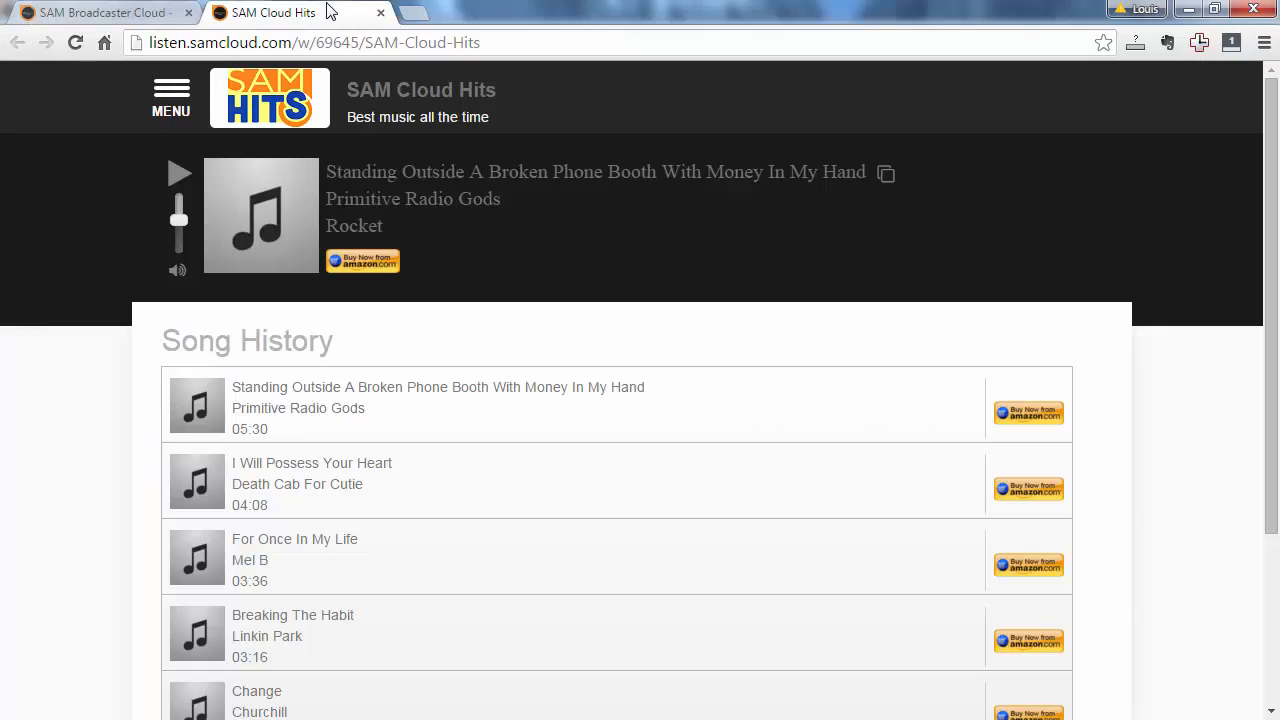
Return to the station manager tab to add Free Music tracks to the queue.
click(110, 12)
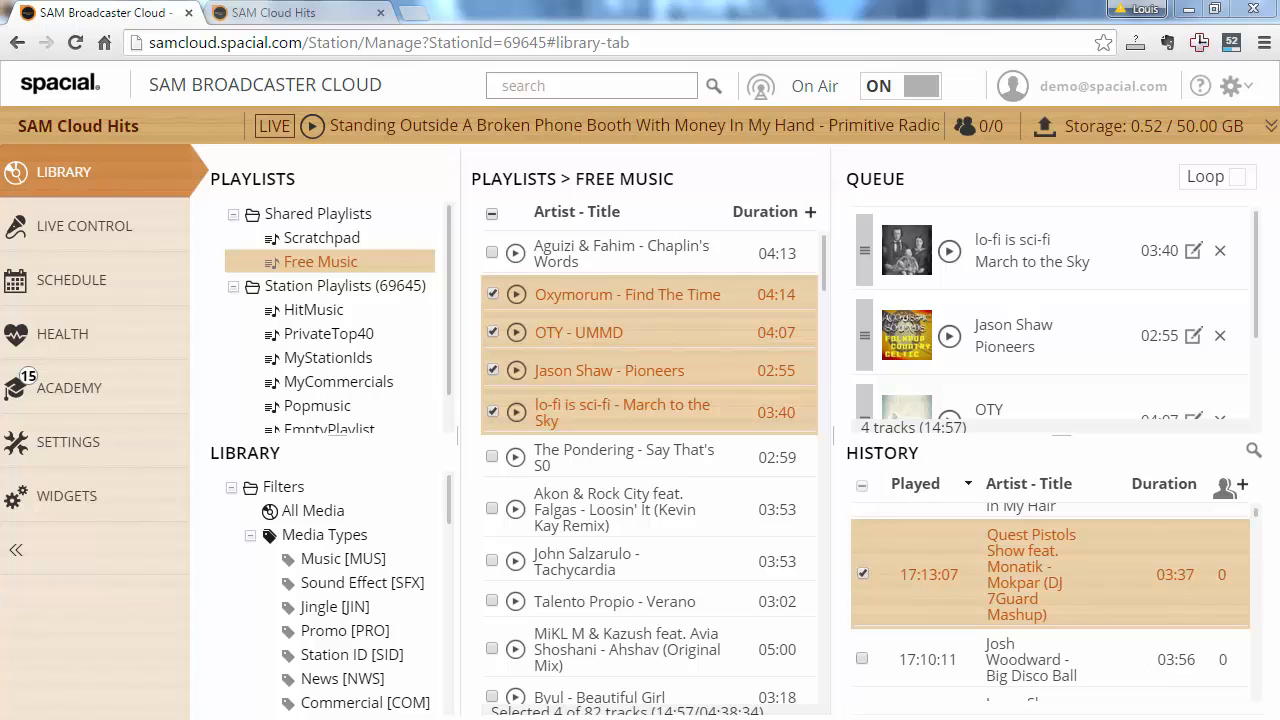
Show the Live Control broadcast page with the demo account on air and the Cloud backup standing by.
click(84, 224)
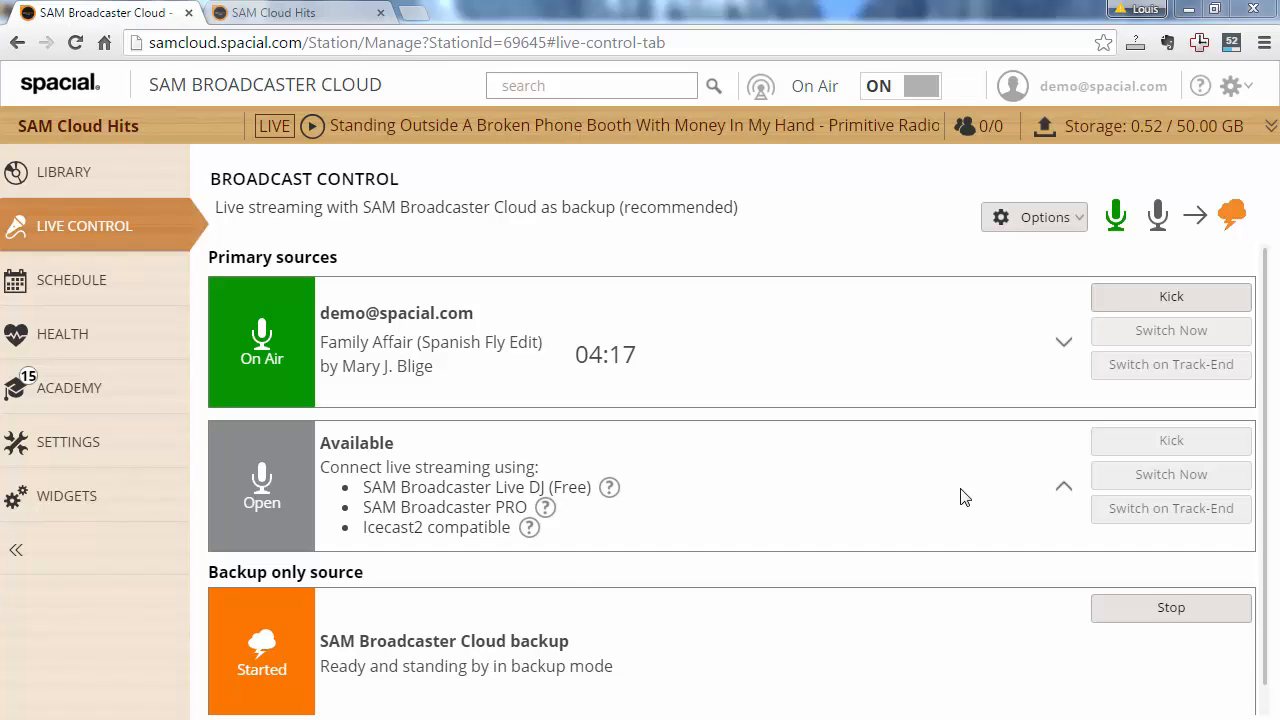
Show the Widgets page listing the FREE Hosted Website address and listen link options.
click(68, 496)
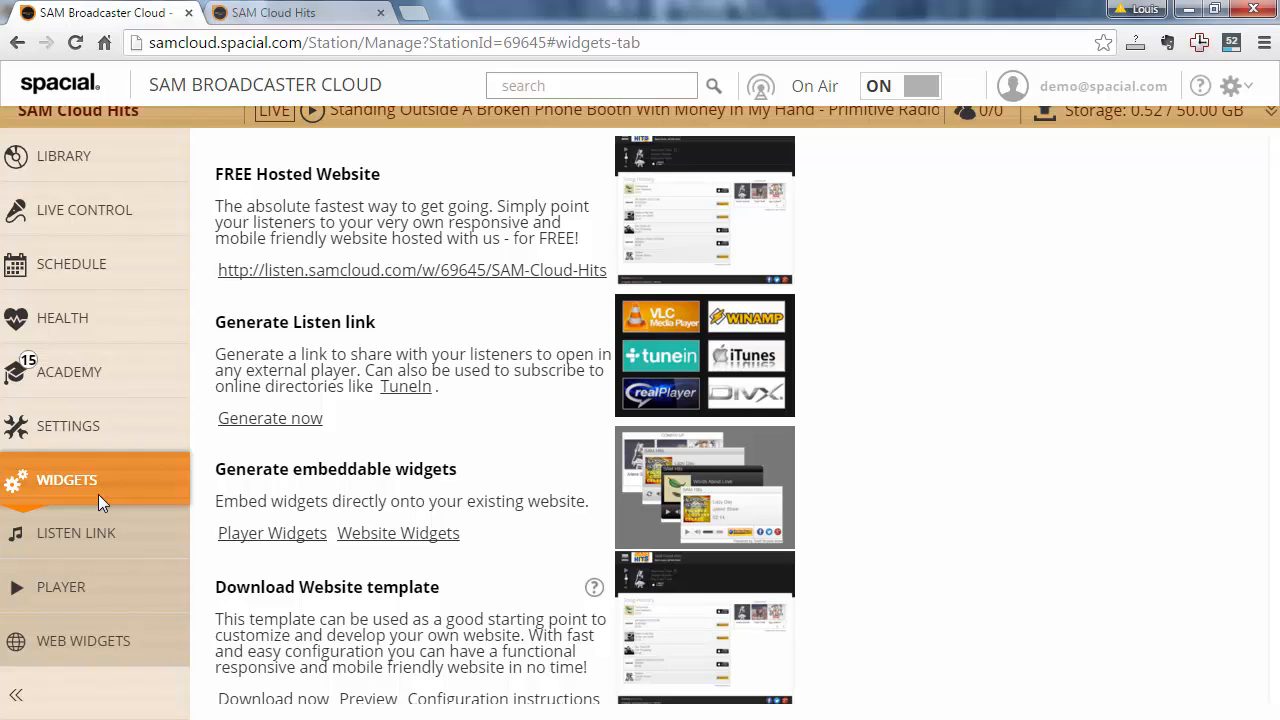
mouse_move(544, 272)
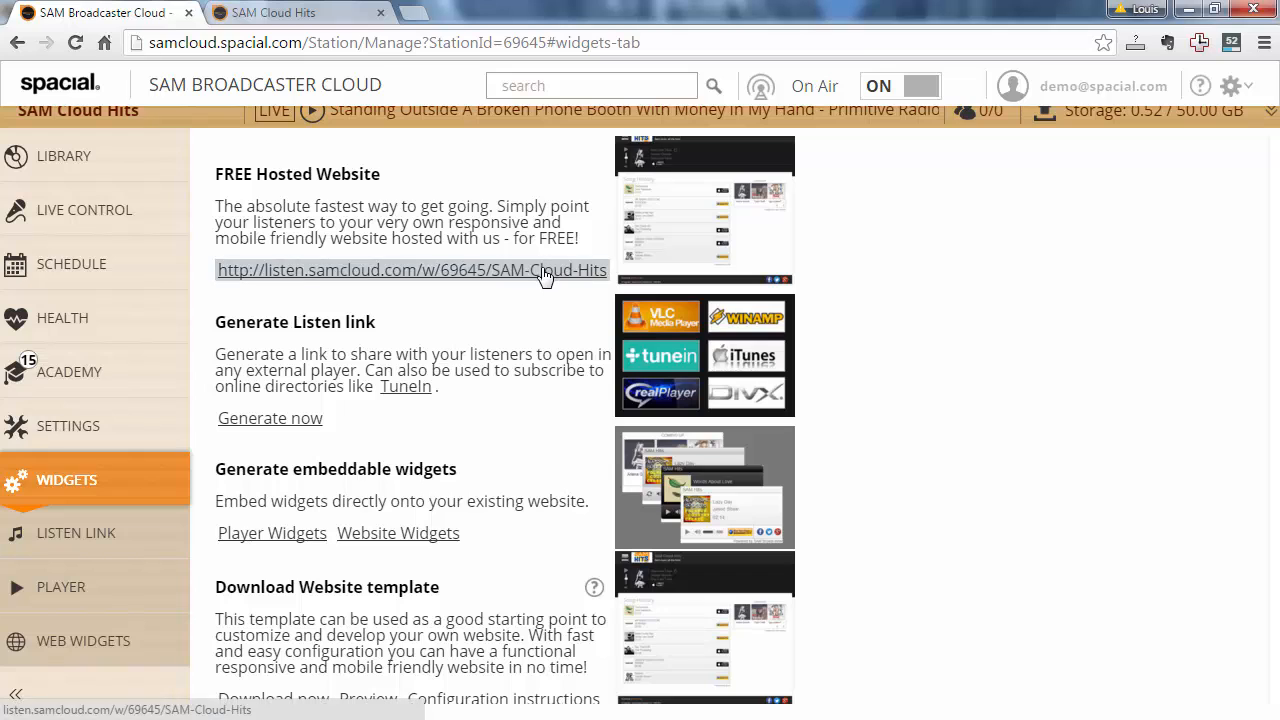